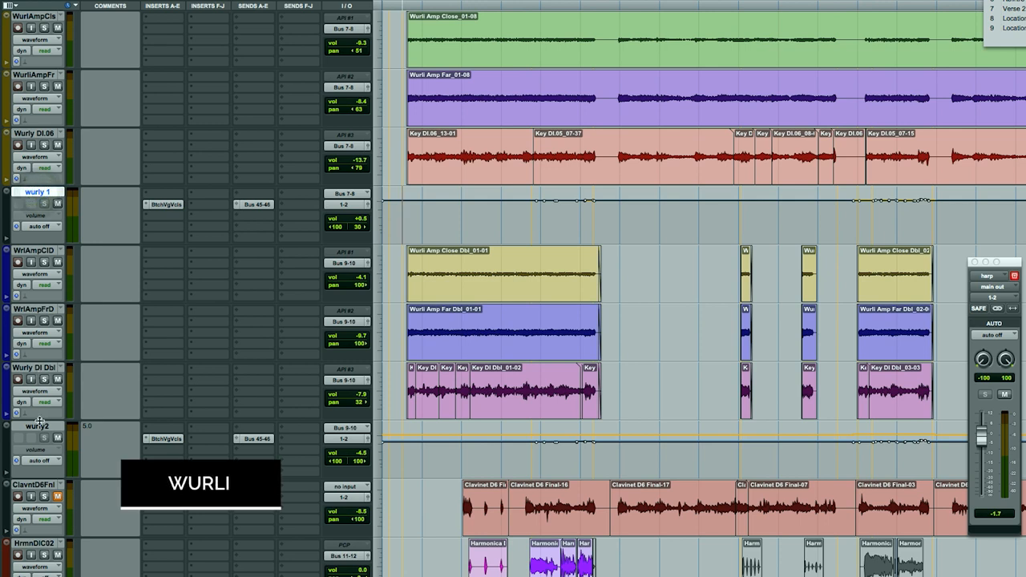
{"action": "mouse_move", "coordinate": [166, 317]}
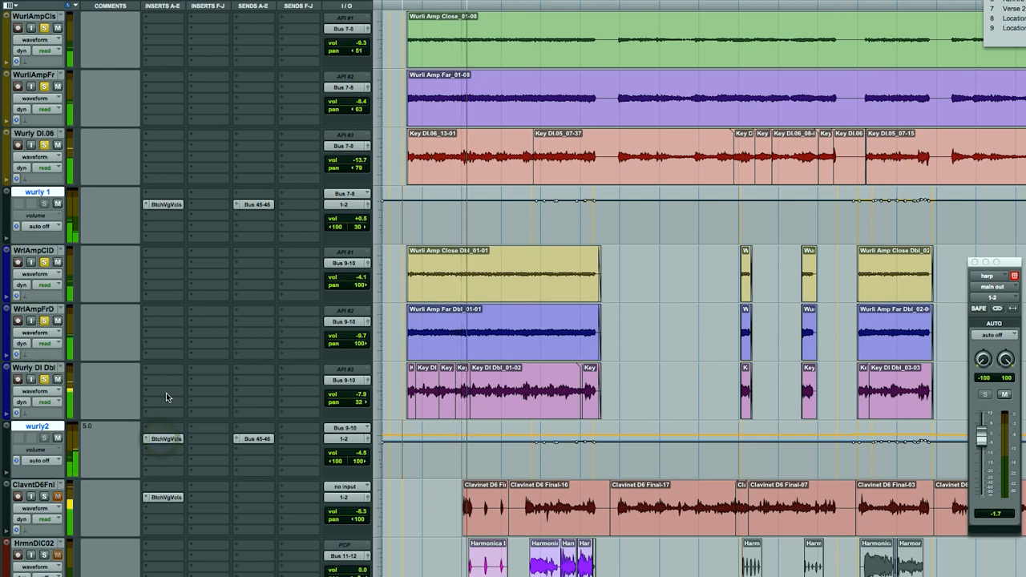
{"action": "mouse_move", "coordinate": [163, 346]}
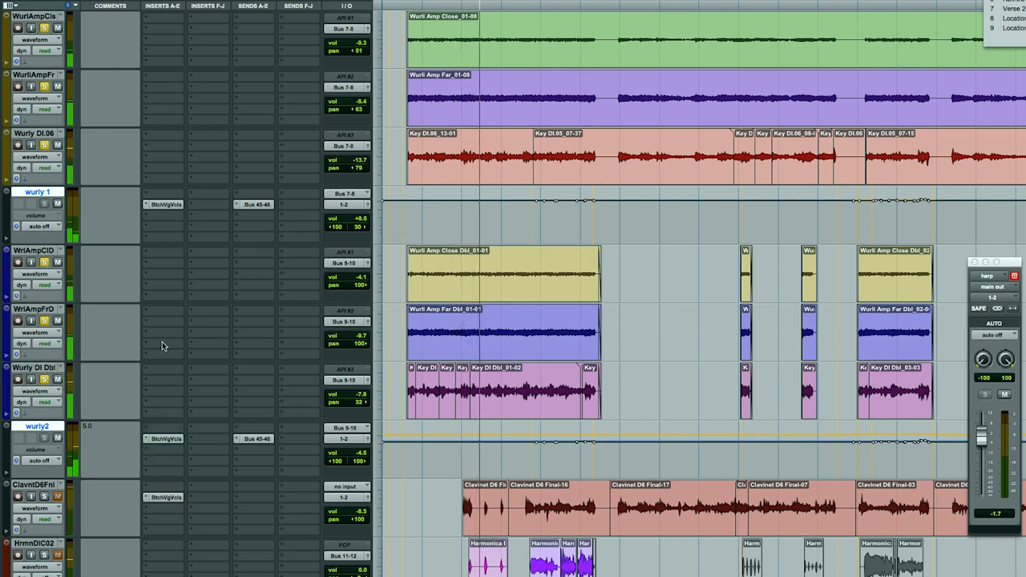
Bring up the Butch Vig Vocals insert on the wurly 1 track at its default settings.
{"action": "left_click", "coordinate": [161, 205]}
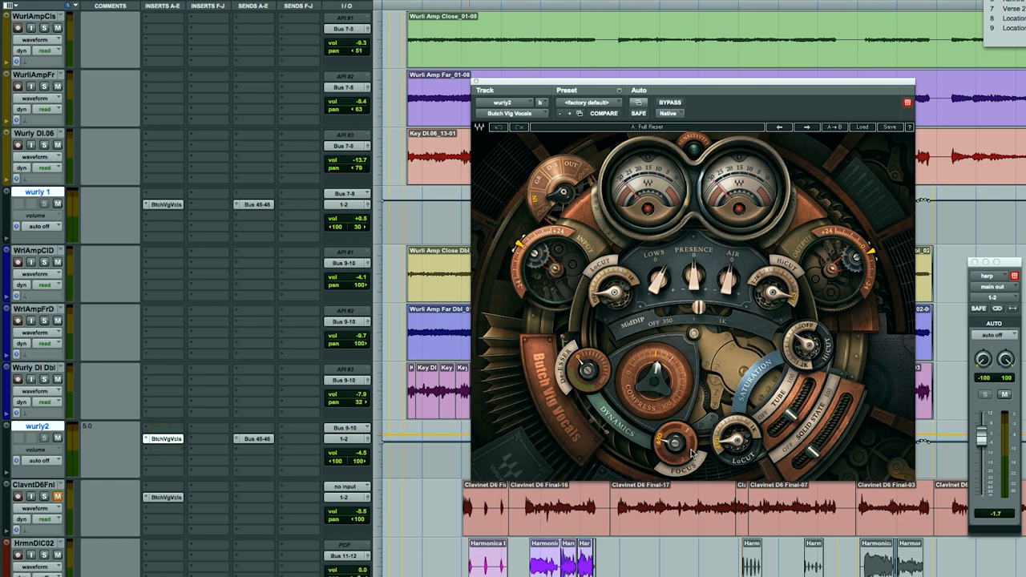
{"action": "mouse_move", "coordinate": [683, 457]}
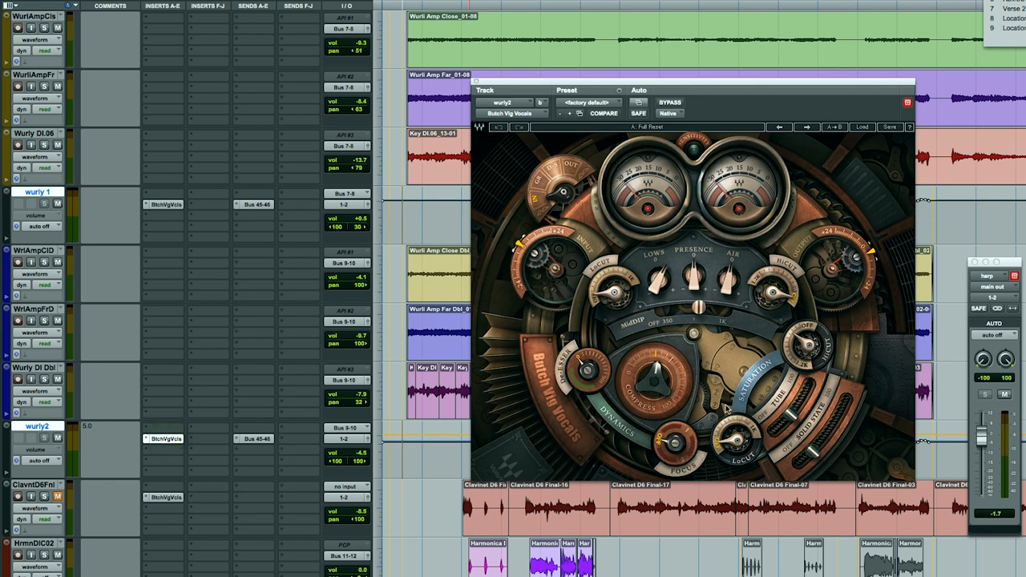
{"action": "mouse_move", "coordinate": [244, 350]}
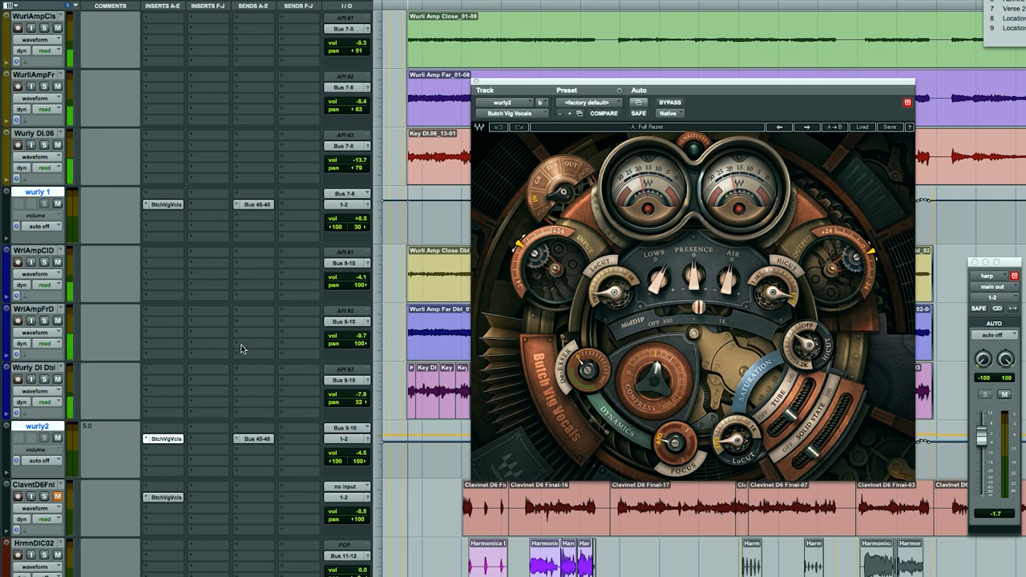
Compare wurly 1 with Butch Vig Vocals bypassed and active several times, leaving it active and closed.
{"action": "left_click", "coordinate": [670, 103]}
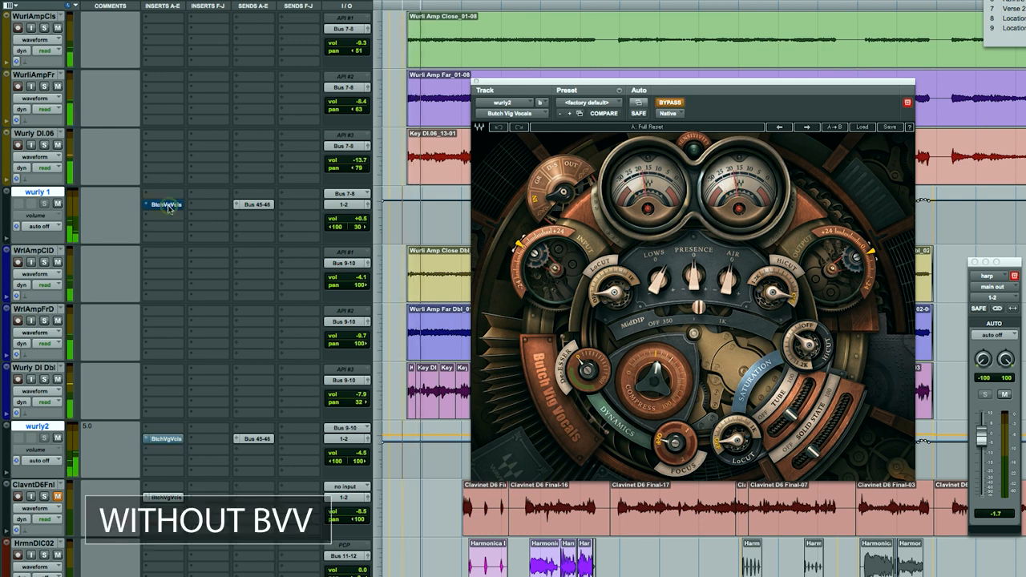
{"action": "left_click", "coordinate": [671, 103]}
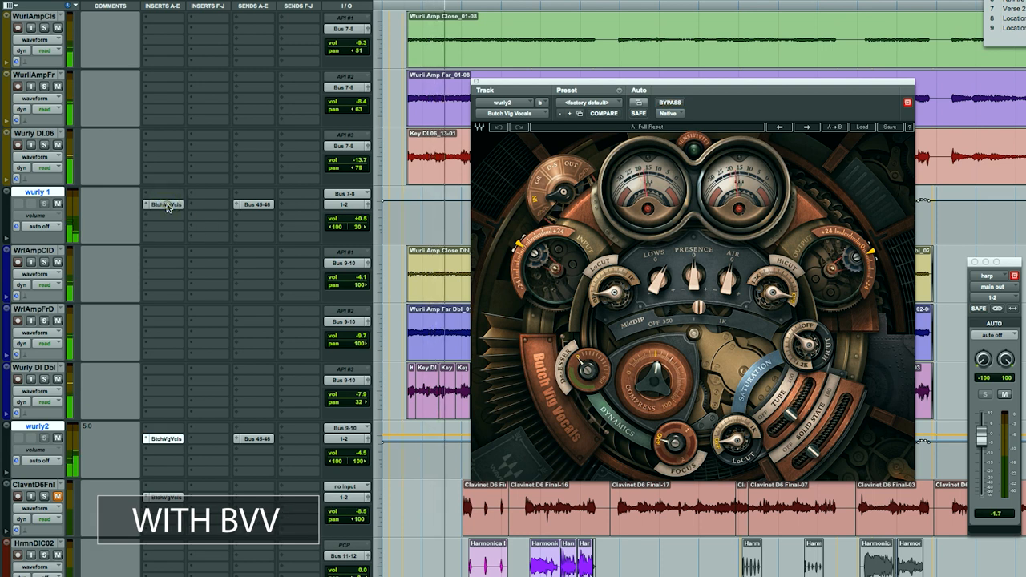
{"action": "left_click", "coordinate": [668, 102]}
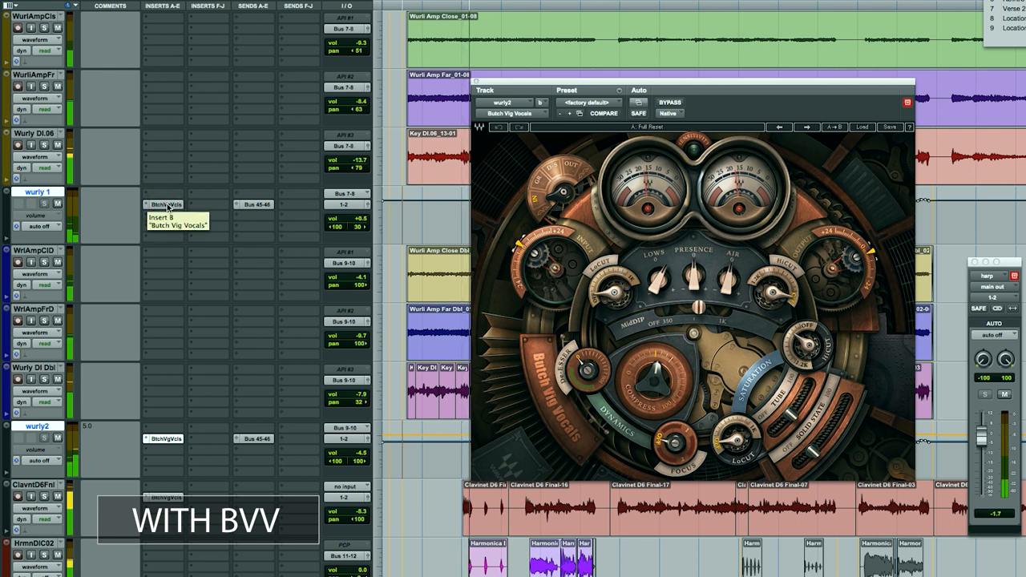
{"action": "left_click", "coordinate": [670, 102]}
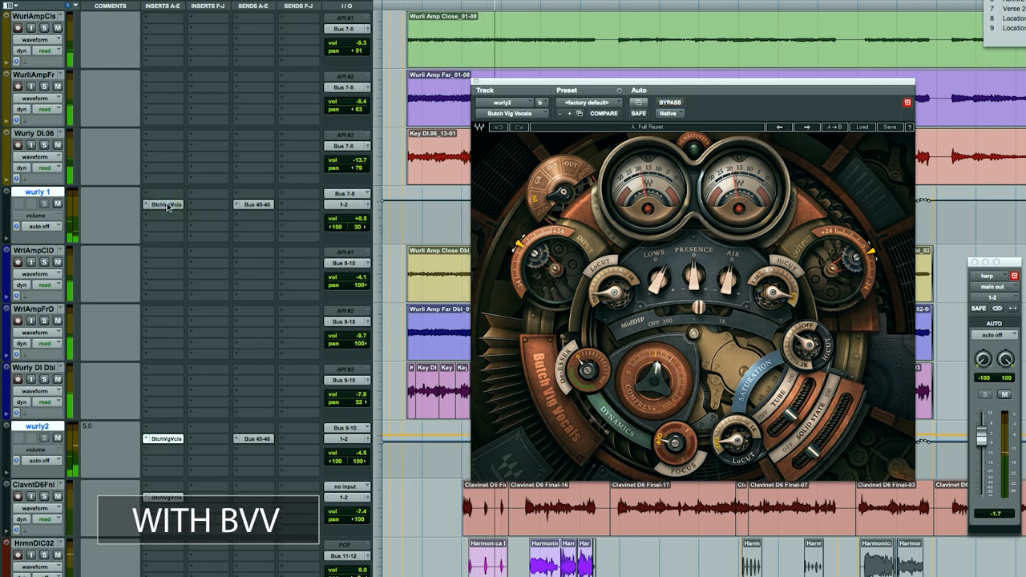
{"action": "left_click", "coordinate": [672, 102]}
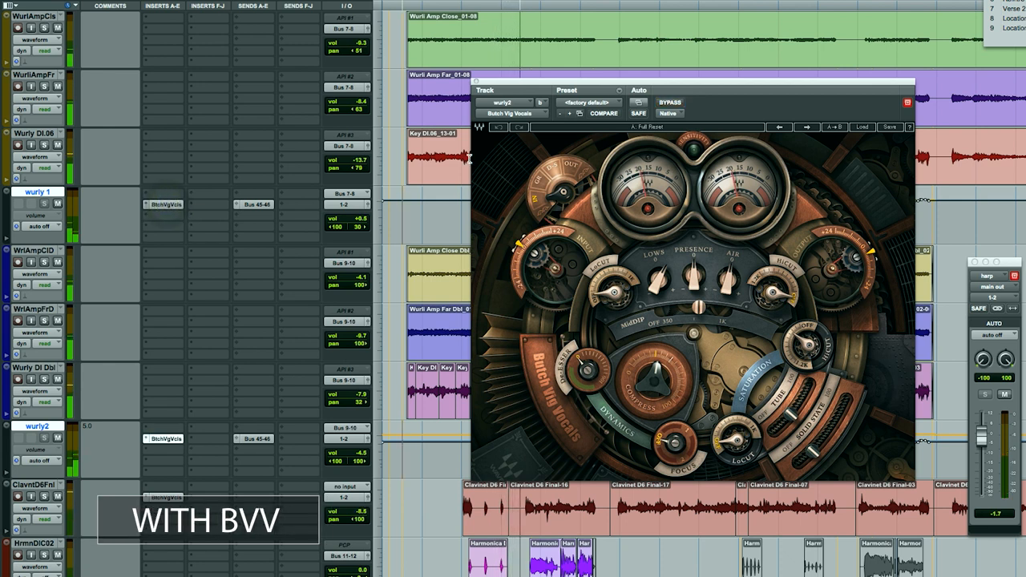
{"action": "left_click", "coordinate": [905, 102]}
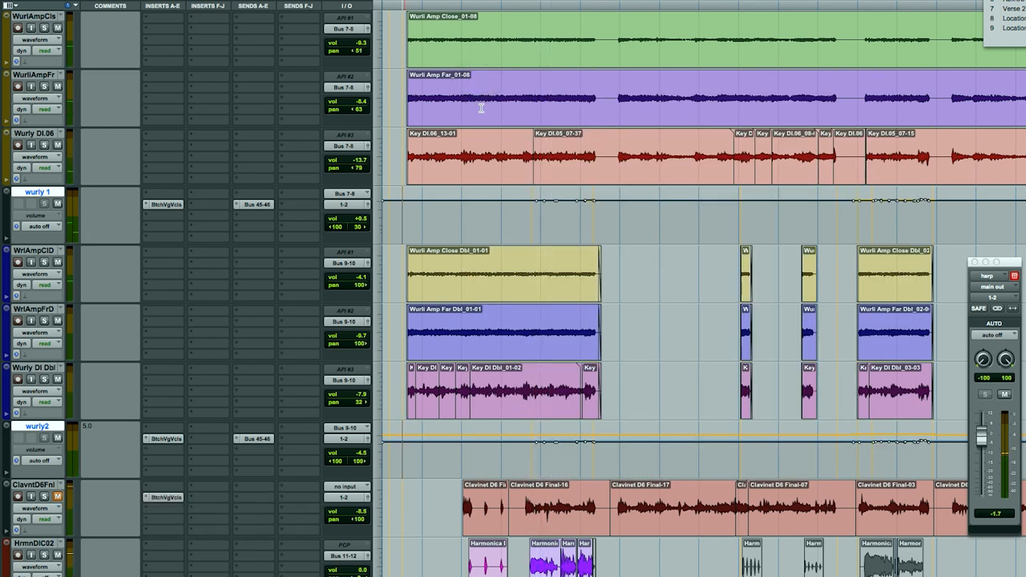
Scroll the Edit window down to the harp and Aux 10 tracks below the wurly tracks.
{"action": "scroll", "scroll_direction": "down", "scroll_amount": 3}
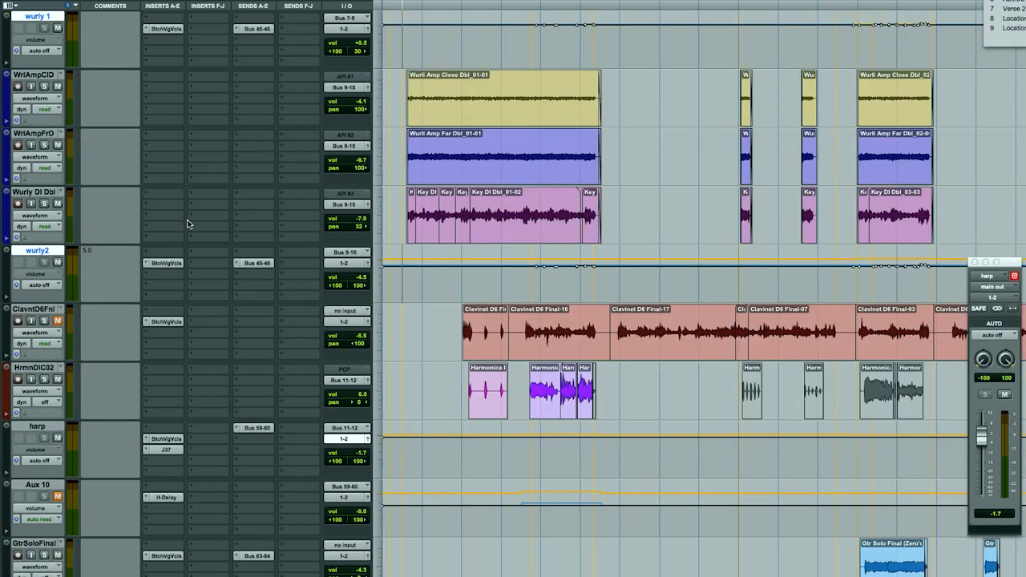
{"action": "mouse_move", "coordinate": [156, 223]}
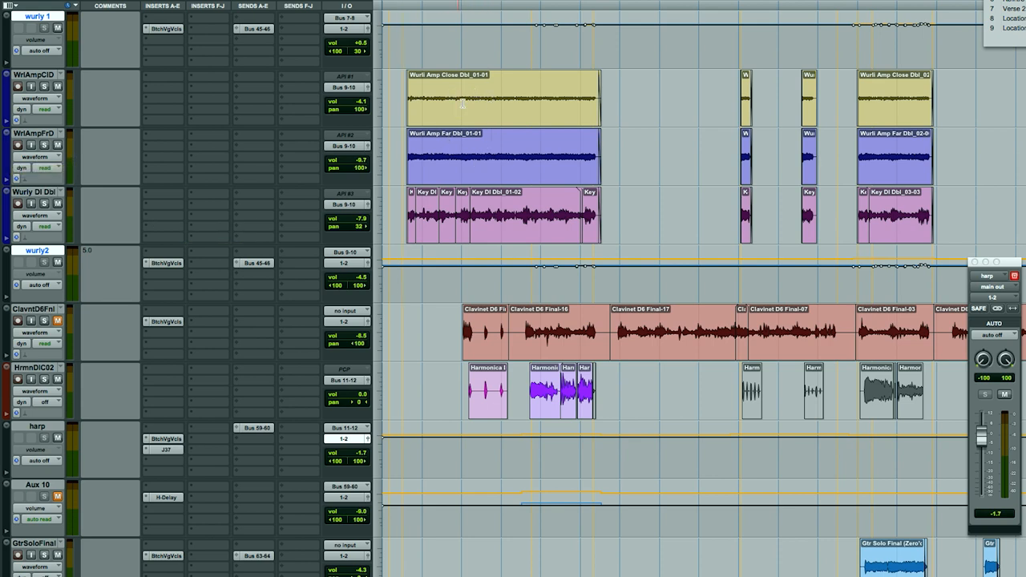
{"action": "mouse_move", "coordinate": [474, 212]}
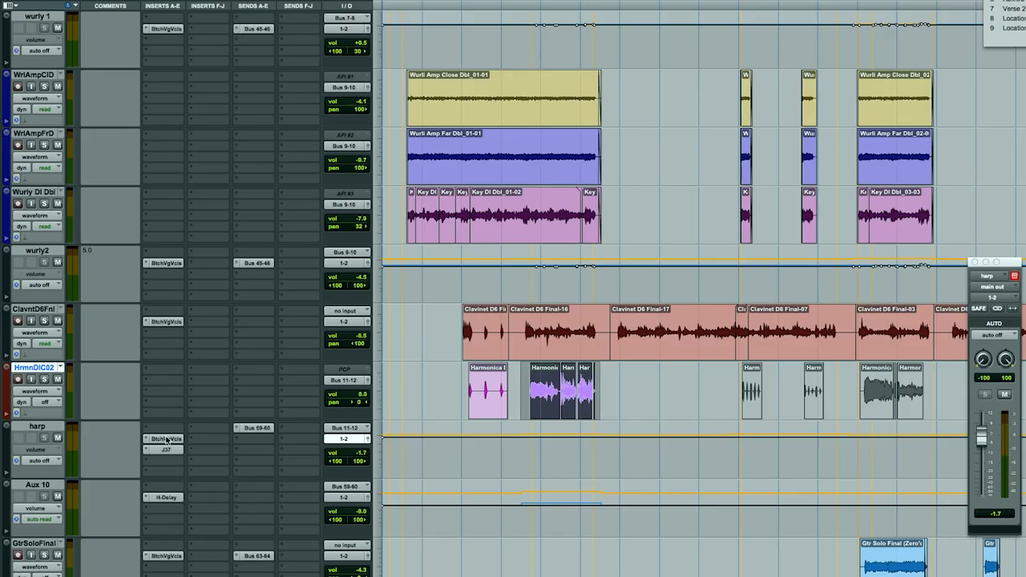
{"action": "left_click", "coordinate": [163, 440]}
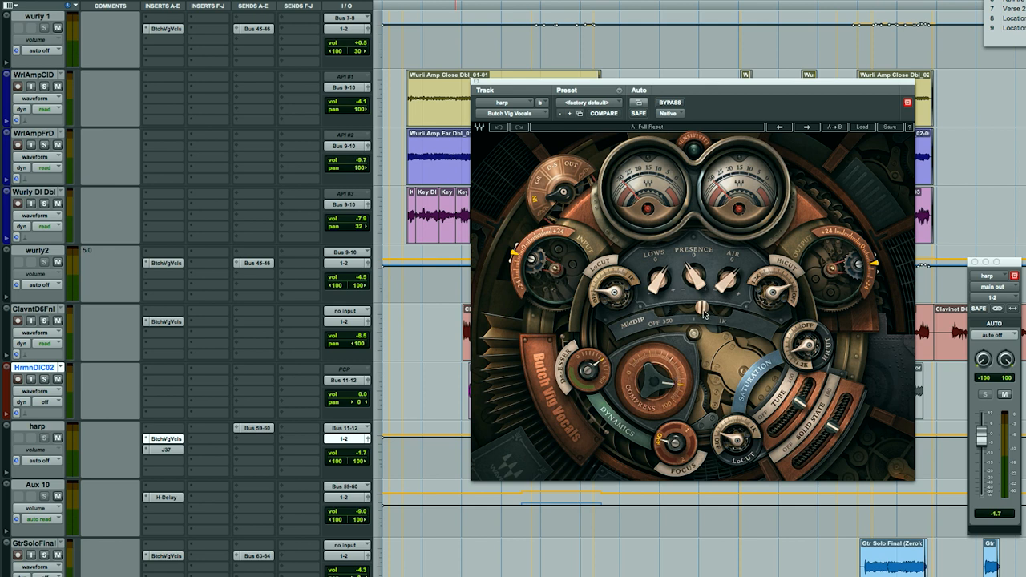
{"action": "left_click_drag", "start_coordinate": [691, 302], "coordinate": [691, 311]}
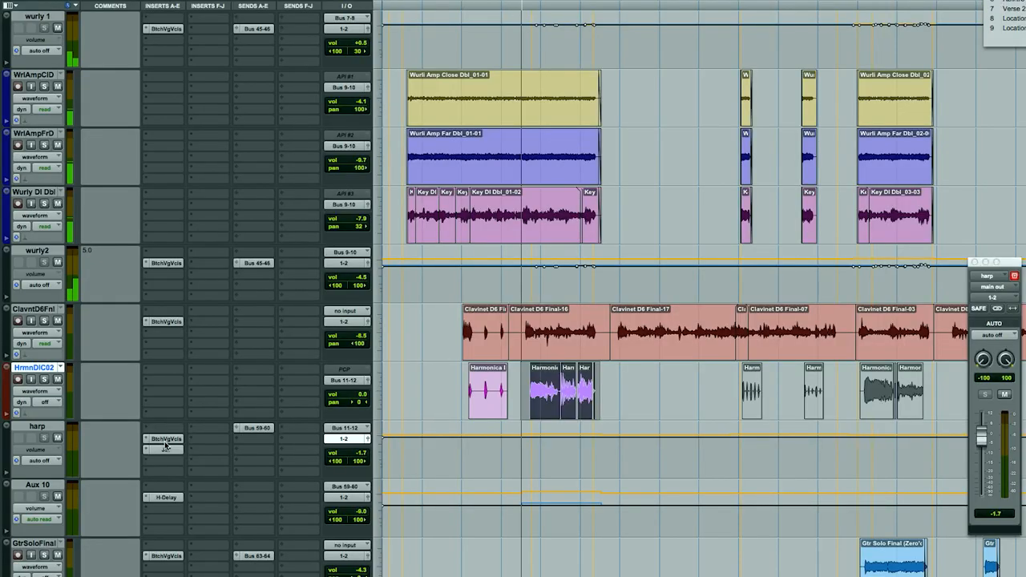
Bring up the harp track's Butch Vig Vocals insert at its default settings.
{"action": "left_click", "coordinate": [162, 439]}
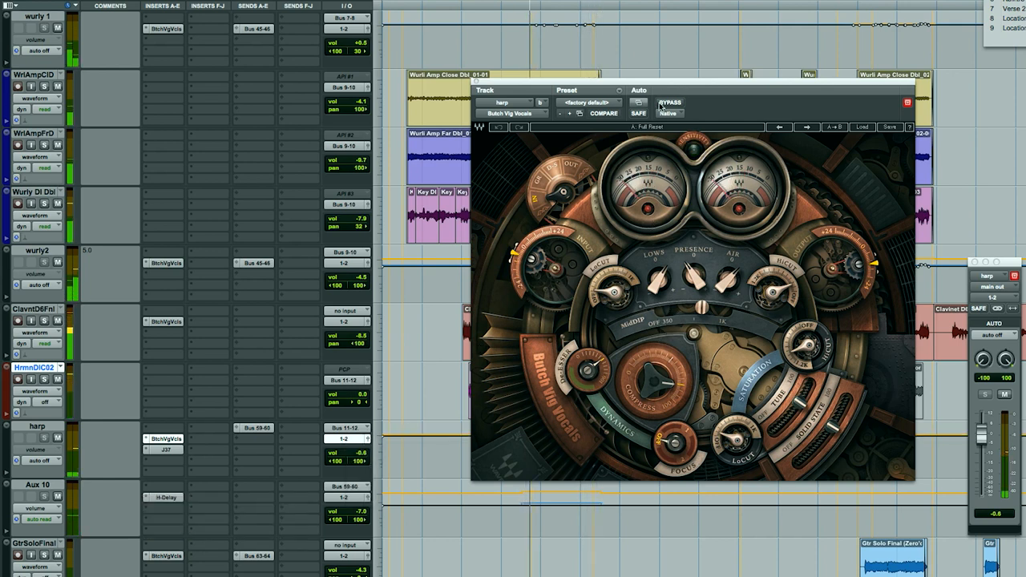
{"action": "left_click", "coordinate": [677, 102]}
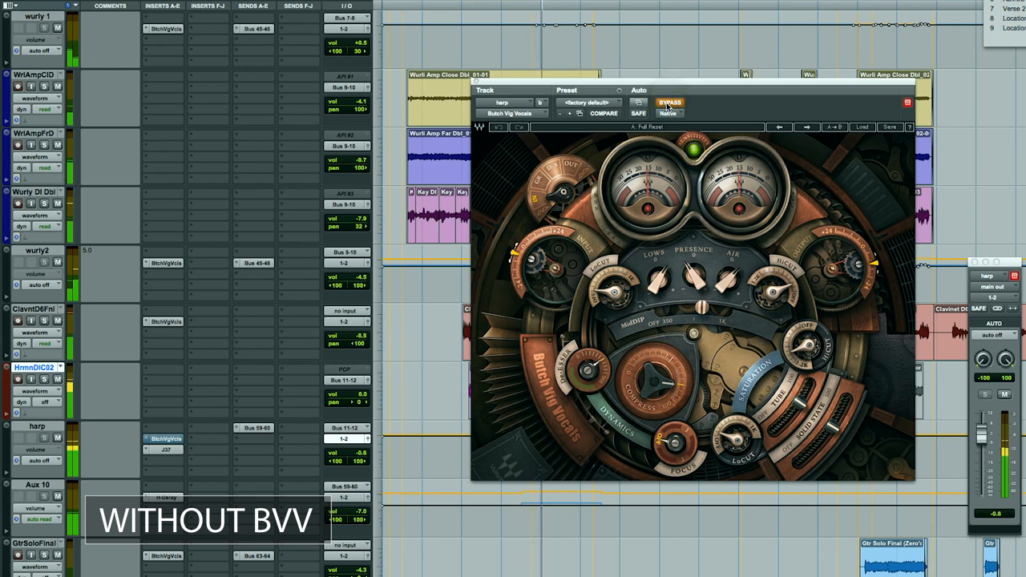
{"action": "mouse_move", "coordinate": [672, 103]}
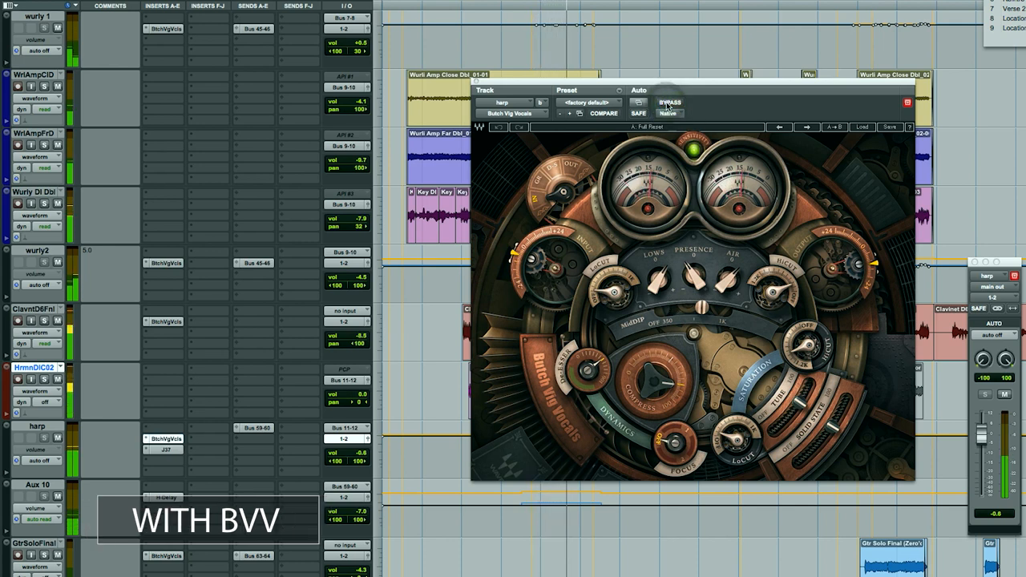
{"action": "left_click", "coordinate": [671, 103]}
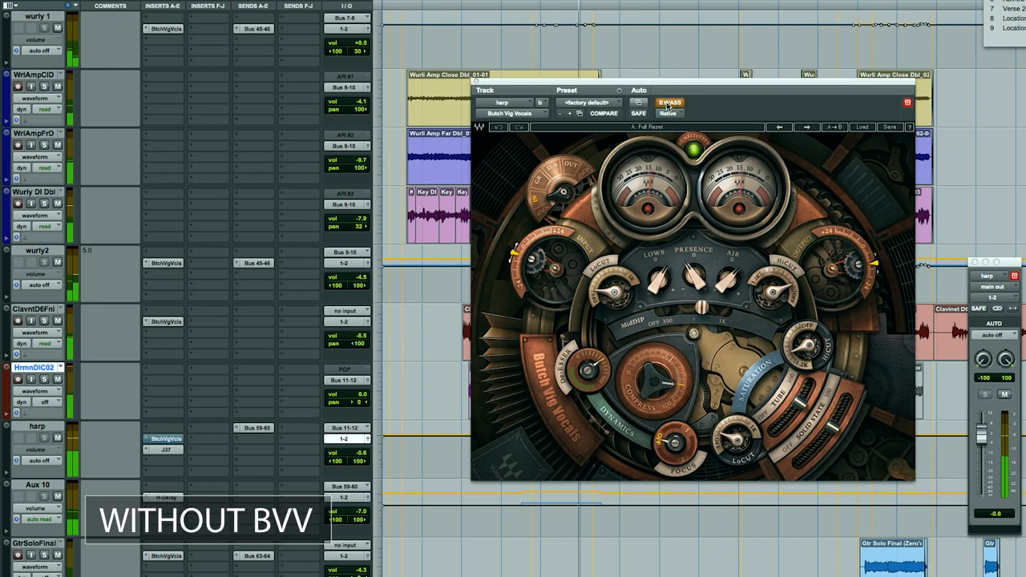
{"action": "left_click", "coordinate": [670, 103]}
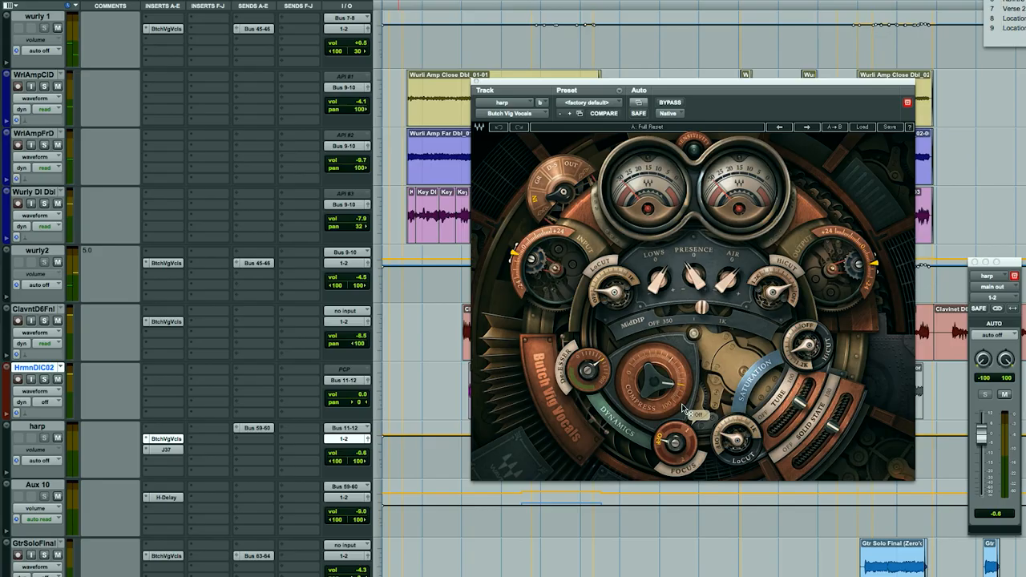
{"action": "left_click", "coordinate": [672, 103]}
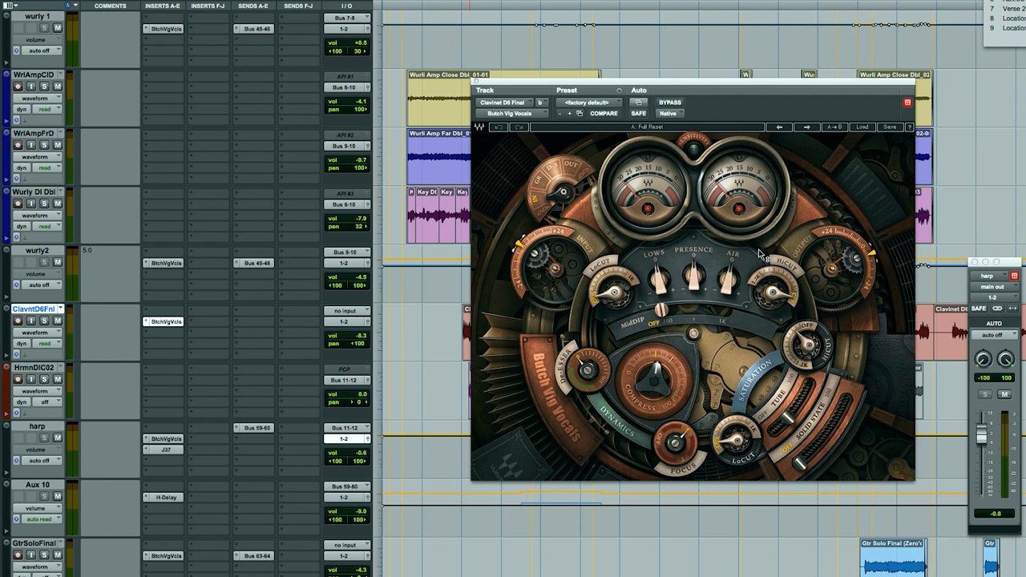
{"action": "mouse_move", "coordinate": [768, 455]}
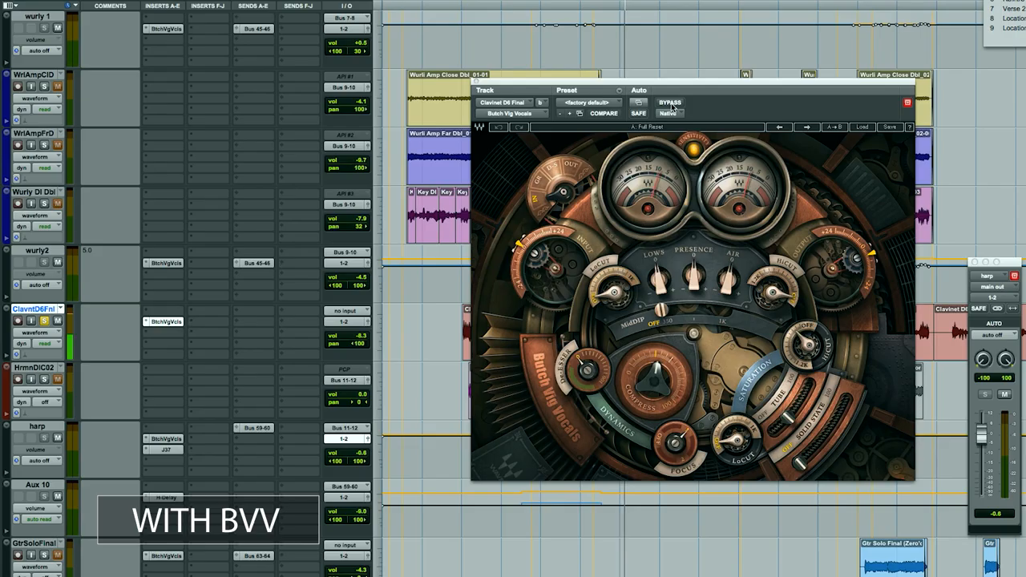
Compare the Clavinet's Butch Vig Vocals bypassed versus active repeatedly during playback, ending with it active.
{"action": "left_click", "coordinate": [670, 103]}
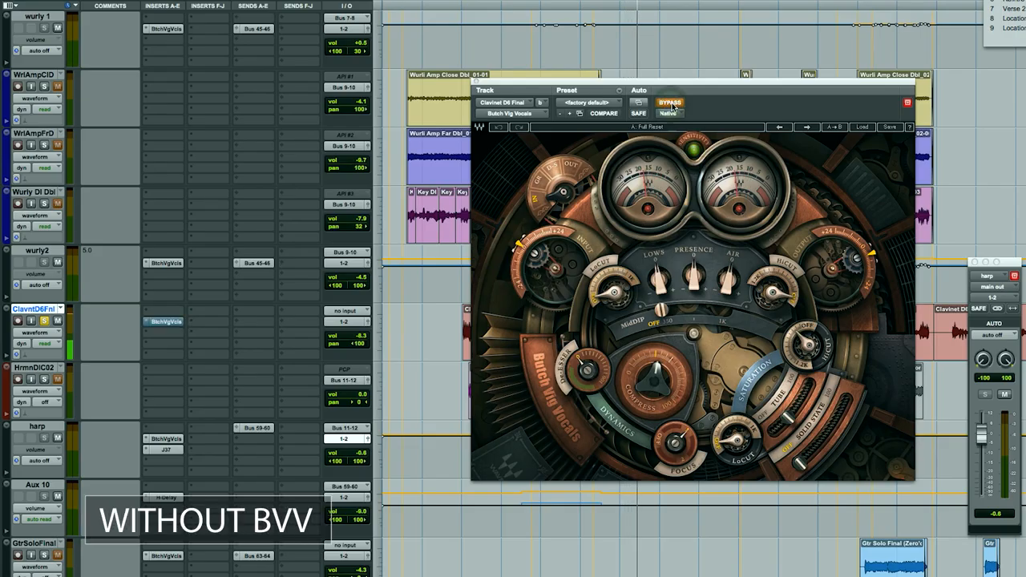
{"action": "left_click", "coordinate": [670, 102]}
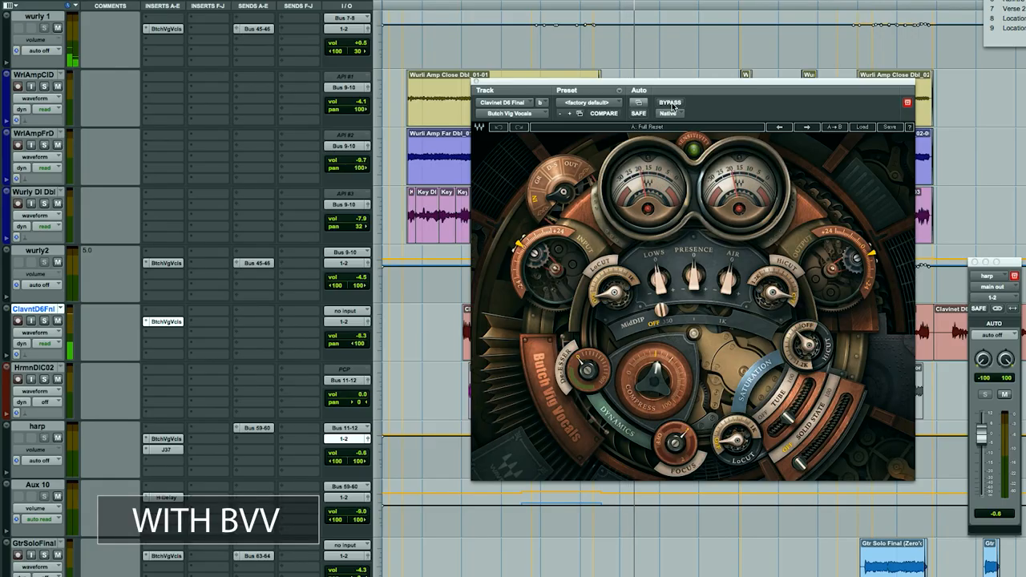
{"action": "mouse_move", "coordinate": [671, 103]}
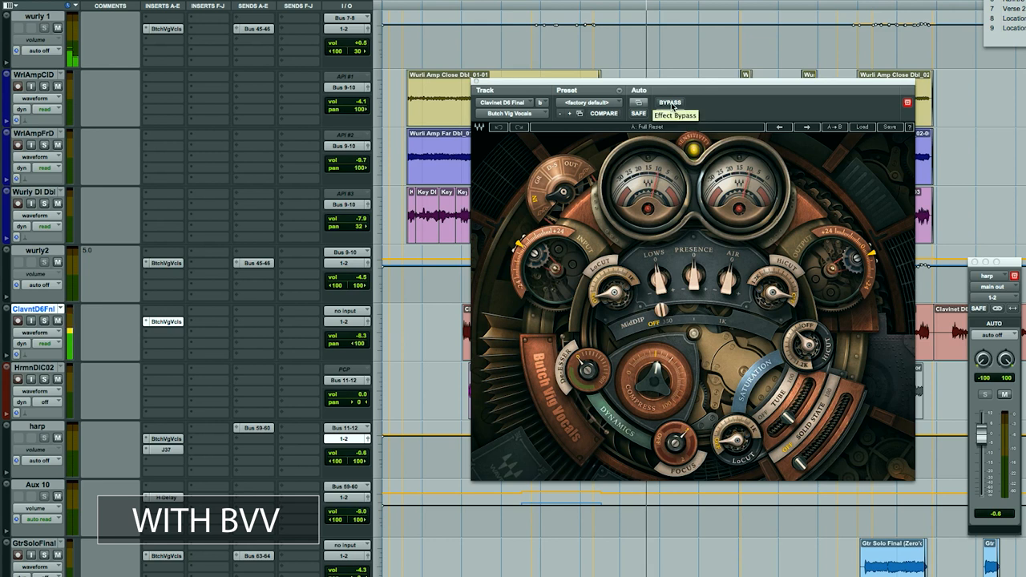
{"action": "left_click", "coordinate": [673, 103]}
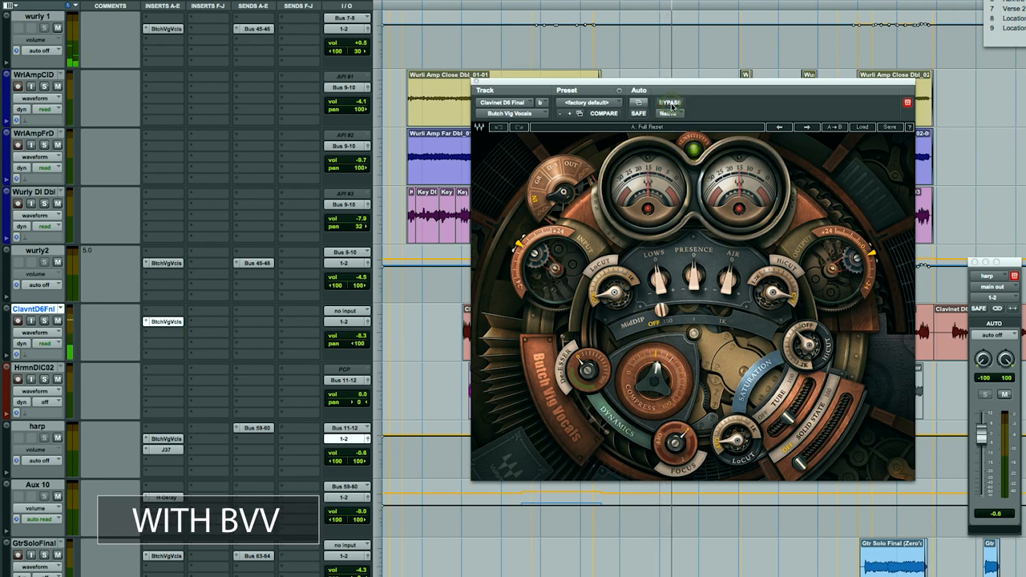
{"action": "left_click", "coordinate": [670, 103]}
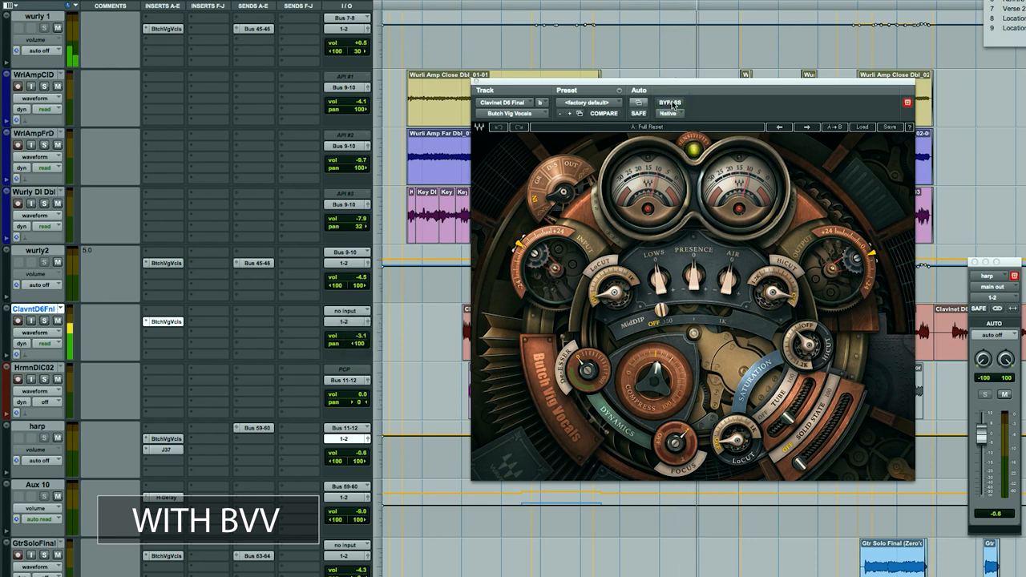
{"action": "left_click", "coordinate": [672, 103]}
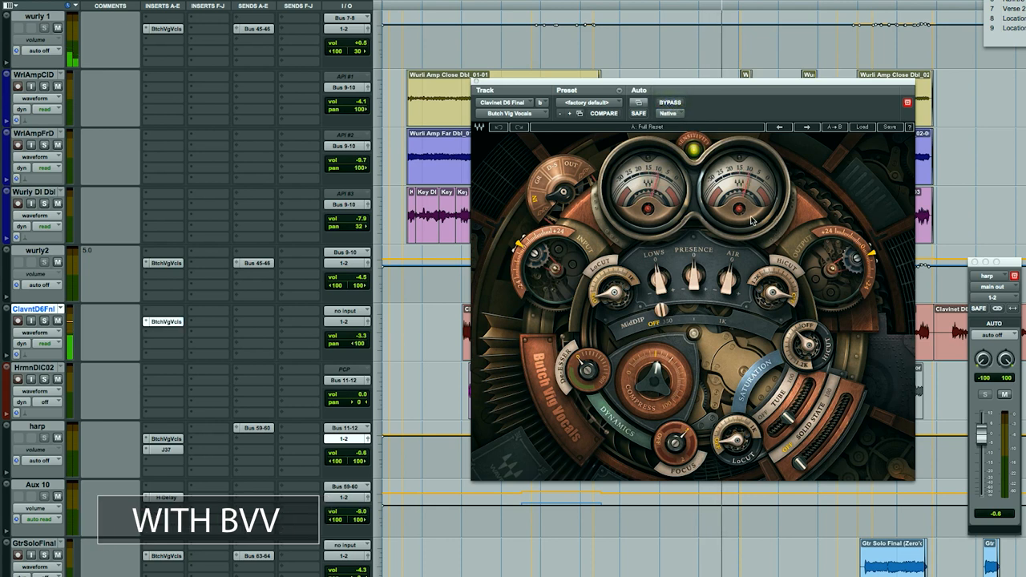
{"action": "left_click", "coordinate": [670, 102]}
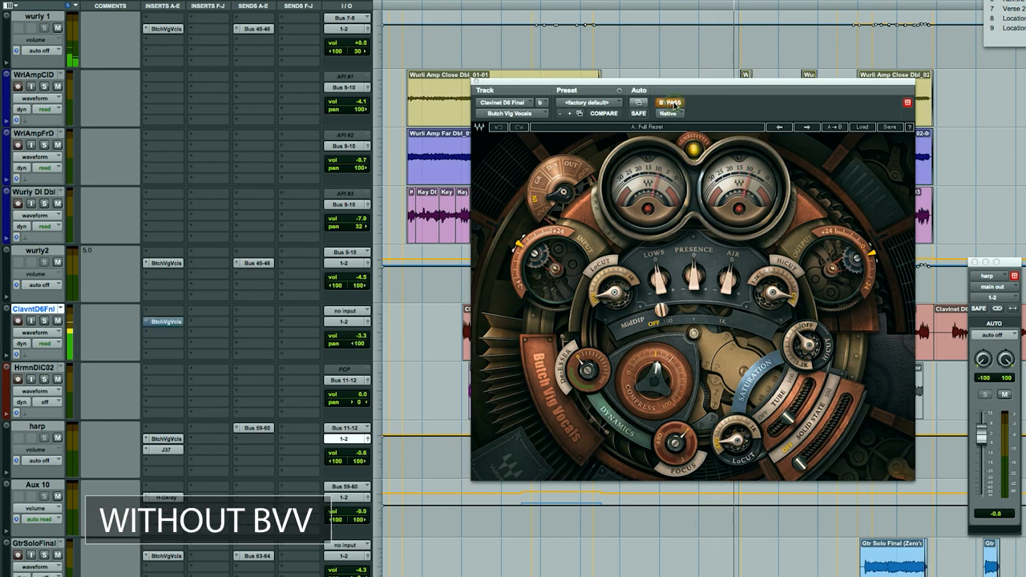
{"action": "left_click", "coordinate": [673, 102]}
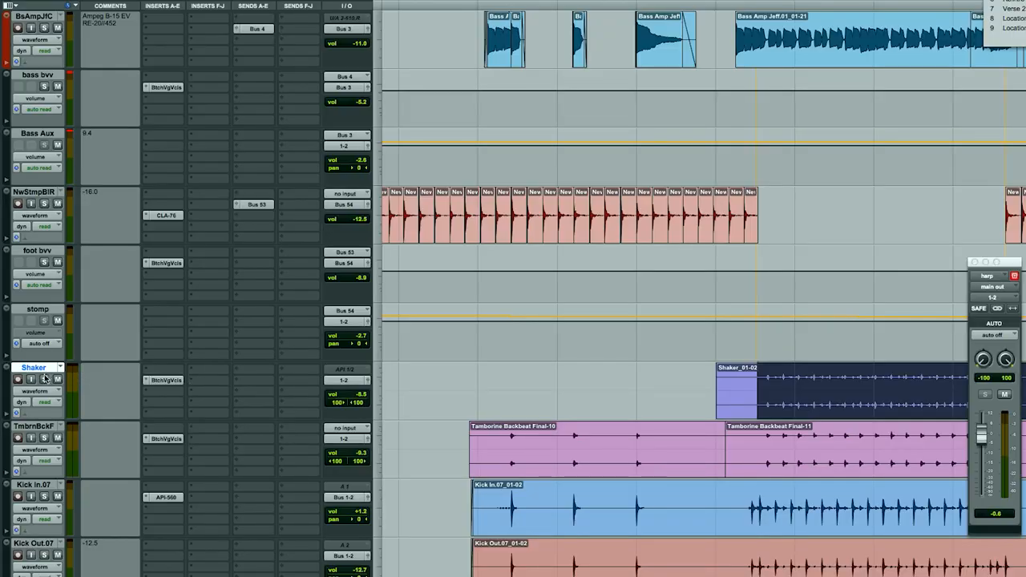
Bring up the Shaker track's Butch Vig Vocals insert after moving to the bass, stomp and Shaker tracks.
{"action": "left_click", "coordinate": [43, 380]}
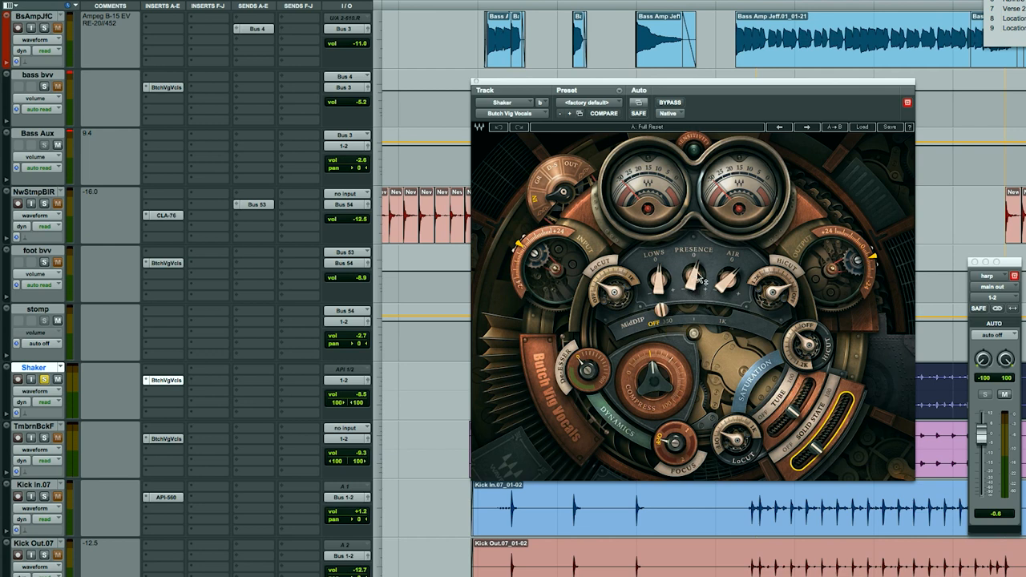
{"action": "mouse_move", "coordinate": [735, 286]}
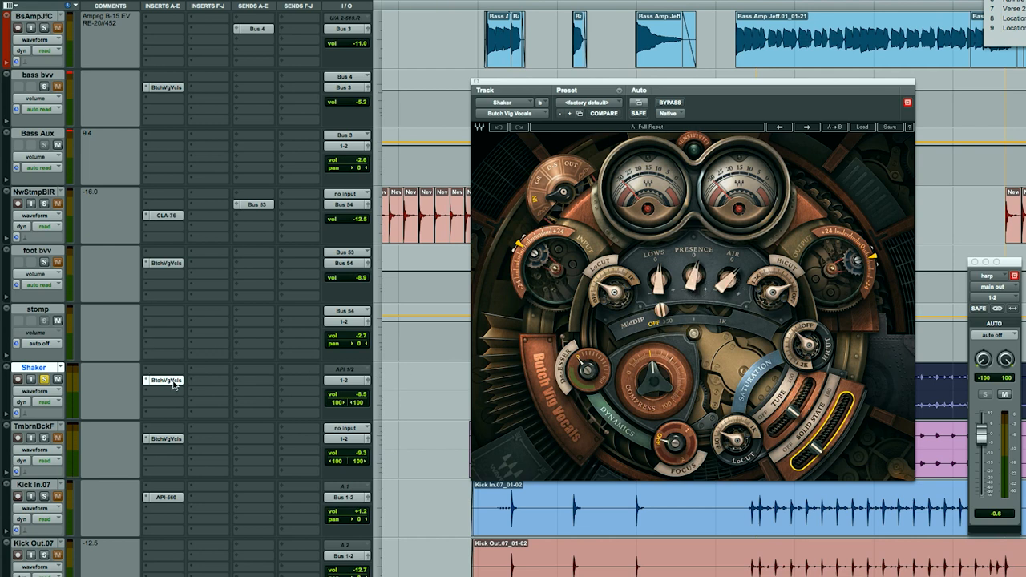
Audition the Shaker track with its Butch Vig Vocals processing engaged.
{"action": "left_click", "coordinate": [667, 102]}
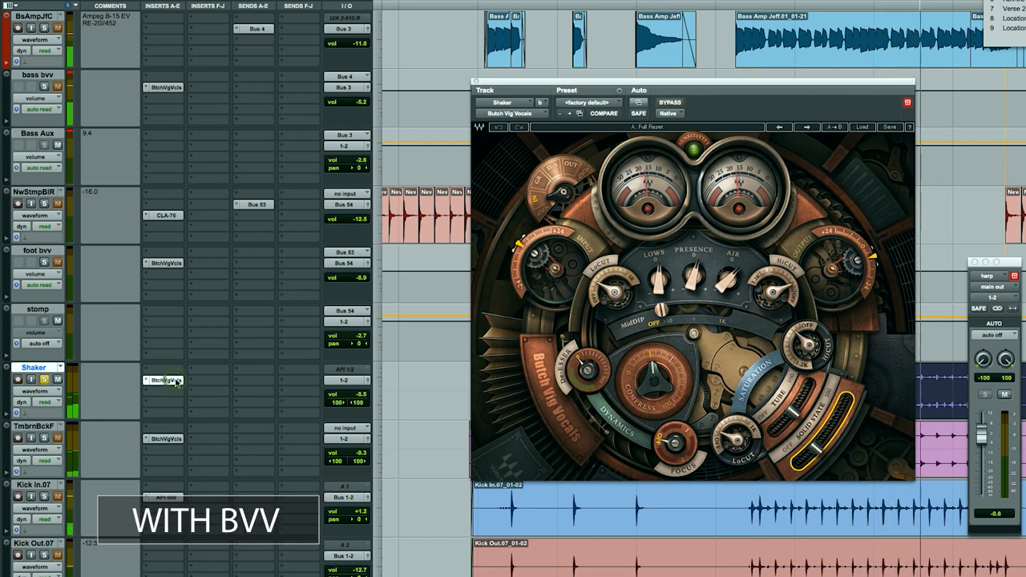
{"action": "mouse_move", "coordinate": [177, 382]}
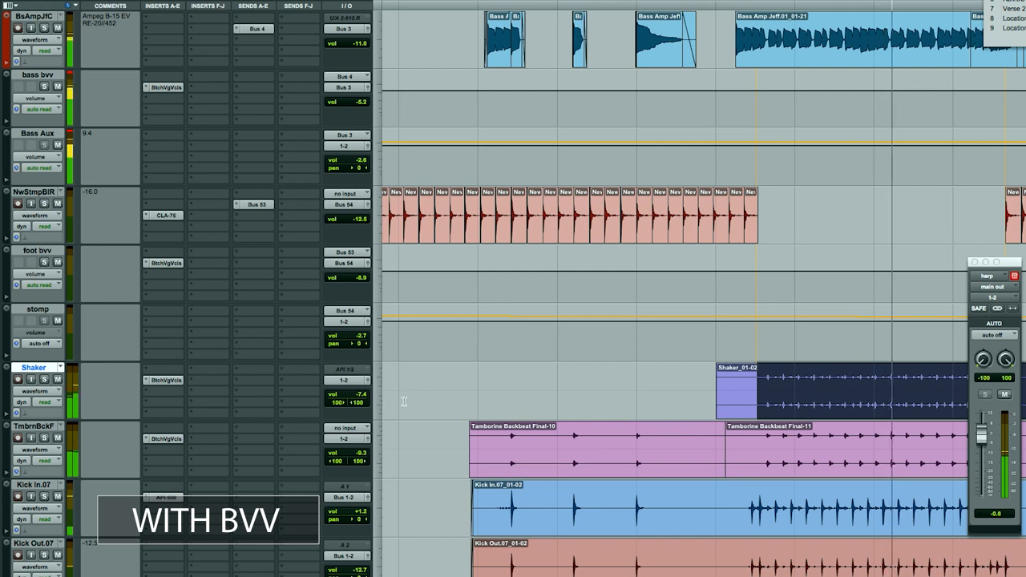
{"action": "mouse_move", "coordinate": [316, 378]}
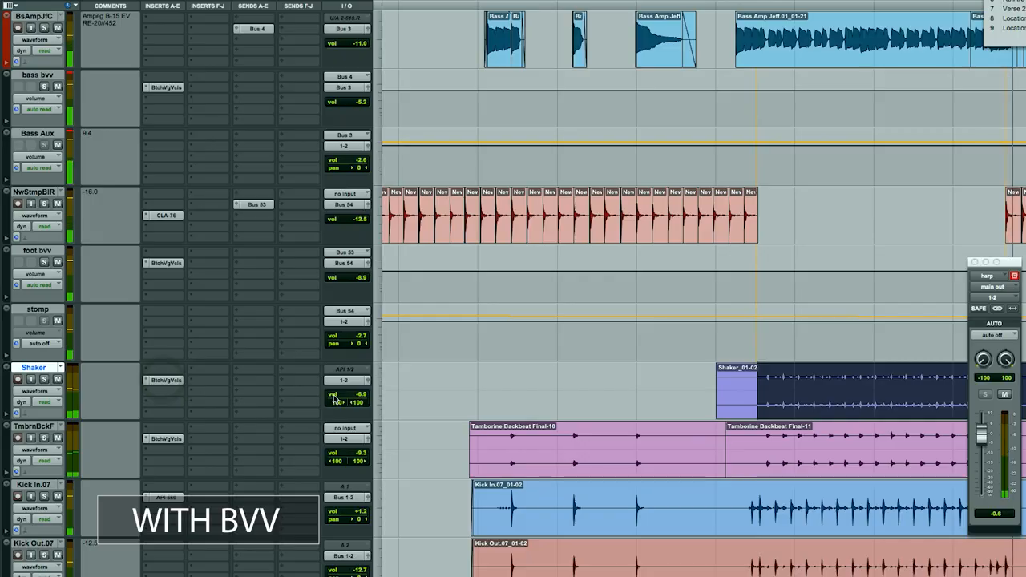
Scroll down to the stomp through snare tracks to reach the tambourine's Butch Vig Vocals.
{"action": "scroll", "scroll_direction": "down", "scroll_amount": 3}
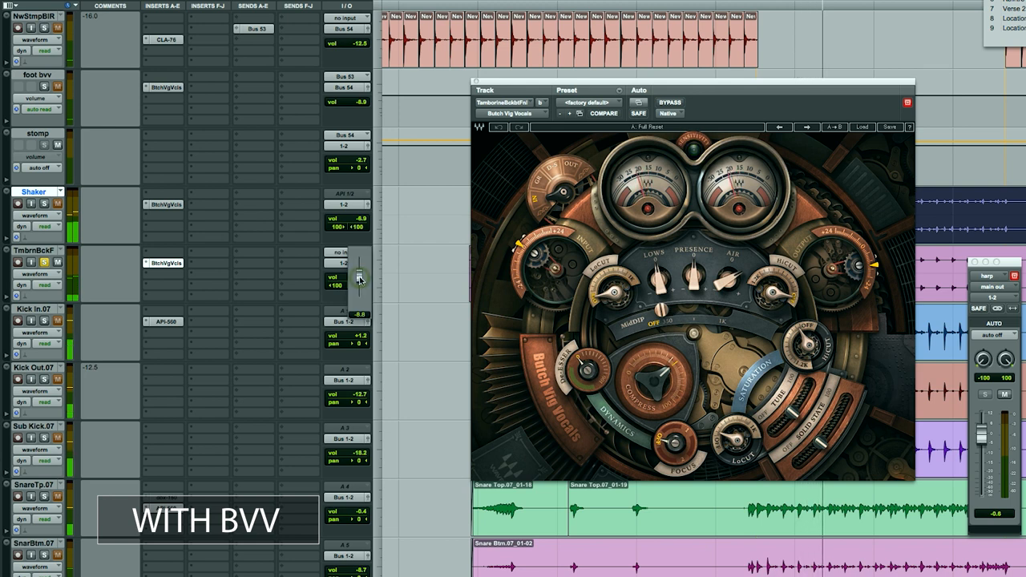
Compare the tambourine's Butch Vig Vocals bypassed versus active several times during playback.
{"action": "left_click", "coordinate": [674, 103]}
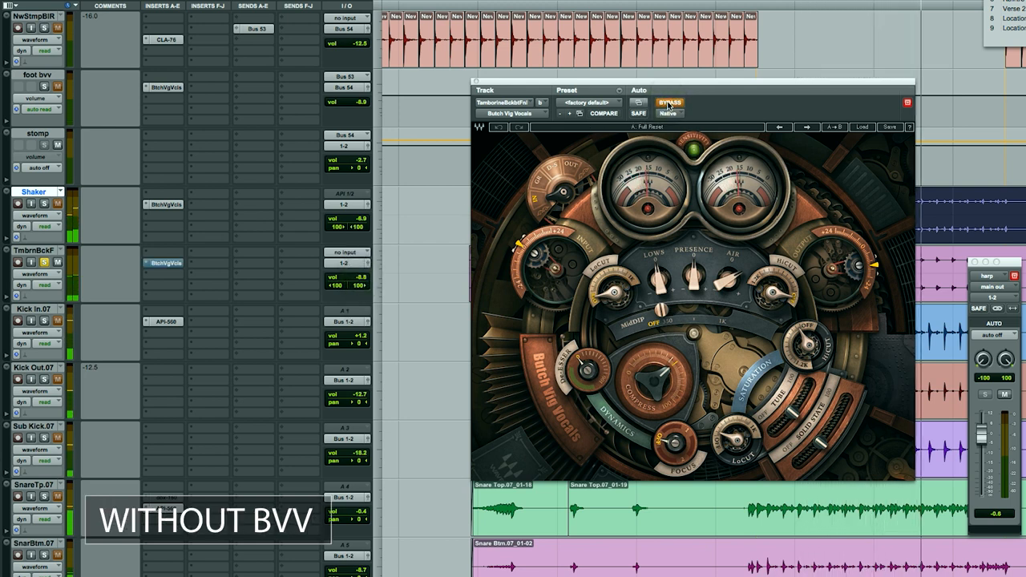
{"action": "left_click", "coordinate": [664, 103]}
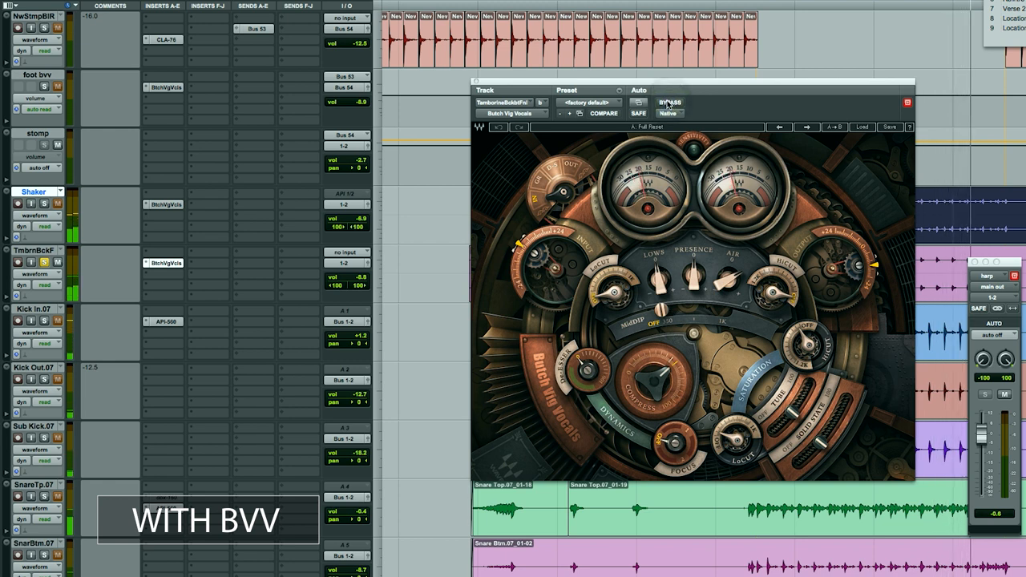
{"action": "left_click", "coordinate": [669, 103]}
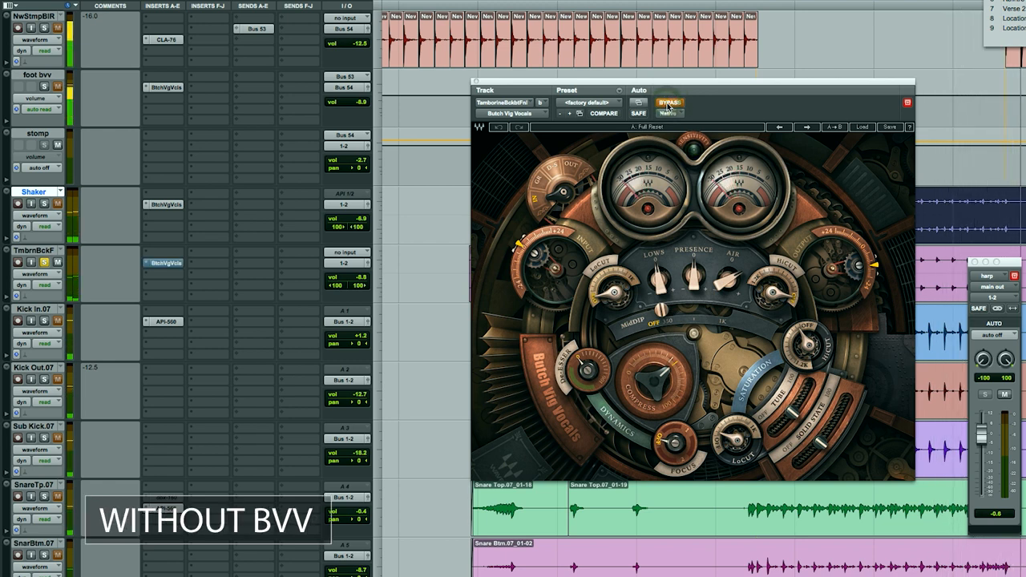
{"action": "left_click", "coordinate": [675, 103]}
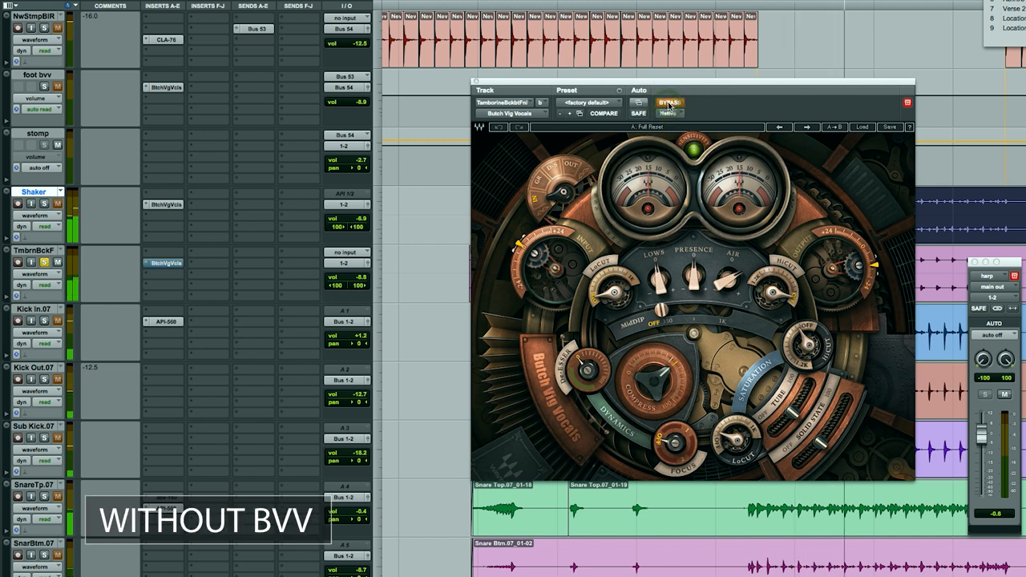
{"action": "left_click", "coordinate": [664, 103]}
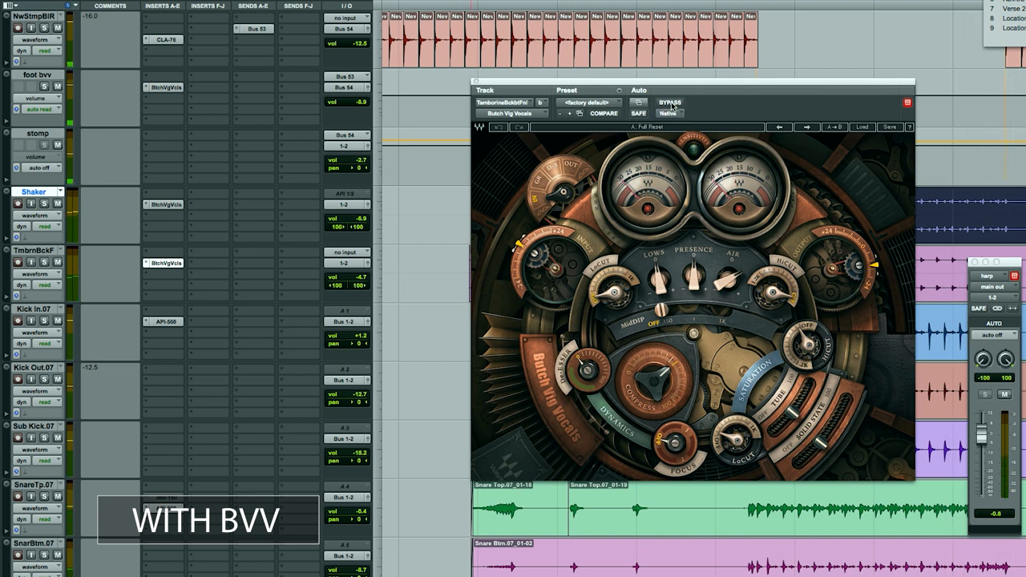
{"action": "left_click", "coordinate": [670, 103]}
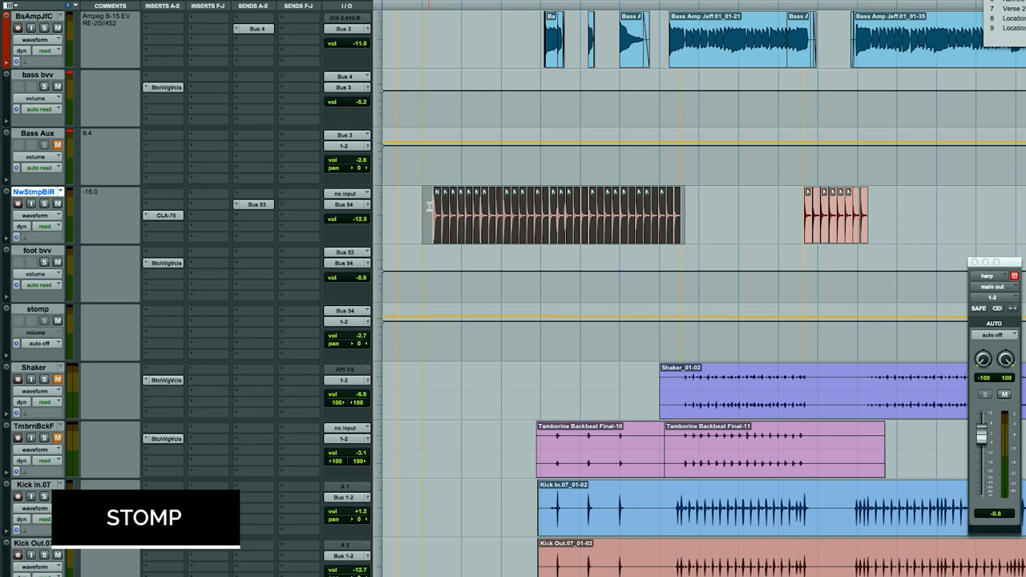
Check and close the CLA-76 compressor on NwStompBiR, then bring up foot bvv's Butch Vig Vocals.
{"action": "left_click", "coordinate": [166, 215]}
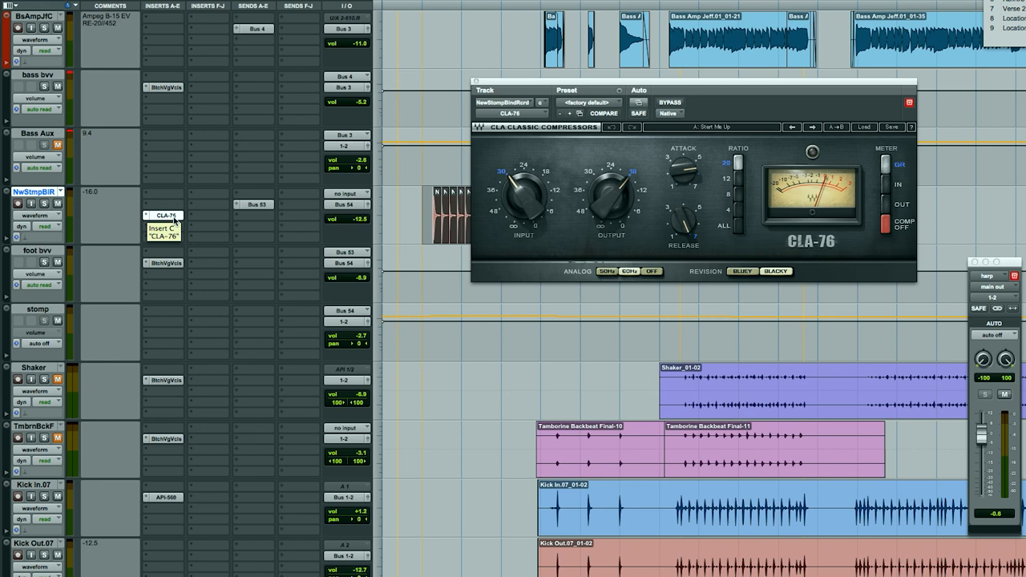
{"action": "left_click", "coordinate": [904, 100]}
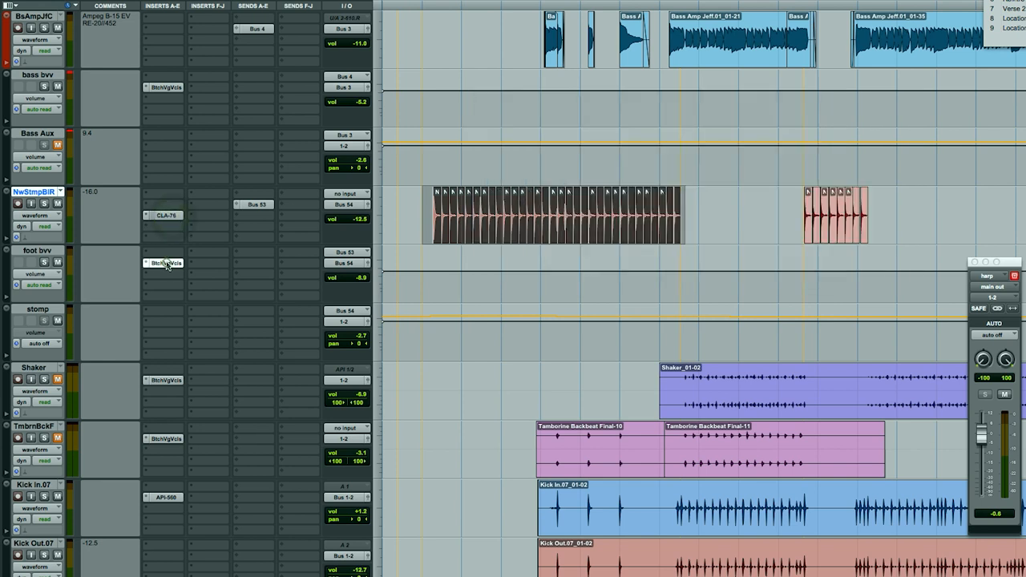
{"action": "left_click", "coordinate": [161, 263]}
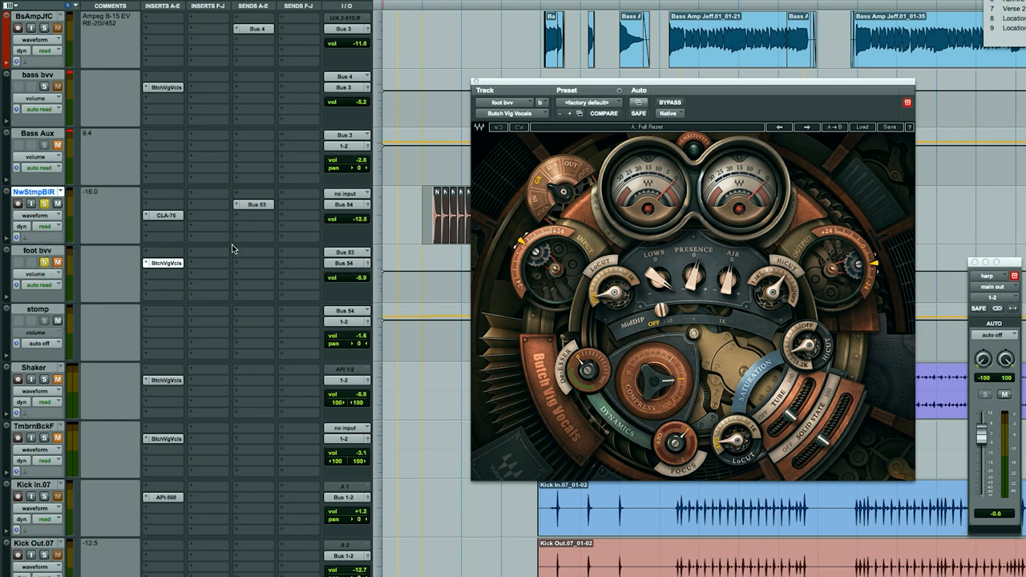
{"action": "mouse_move", "coordinate": [251, 264]}
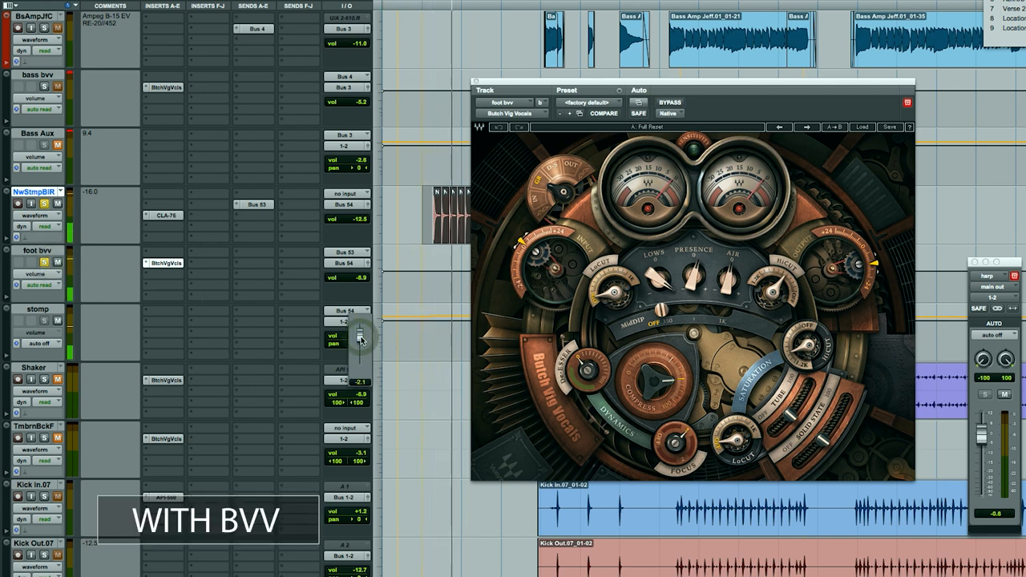
{"action": "mouse_move", "coordinate": [353, 320]}
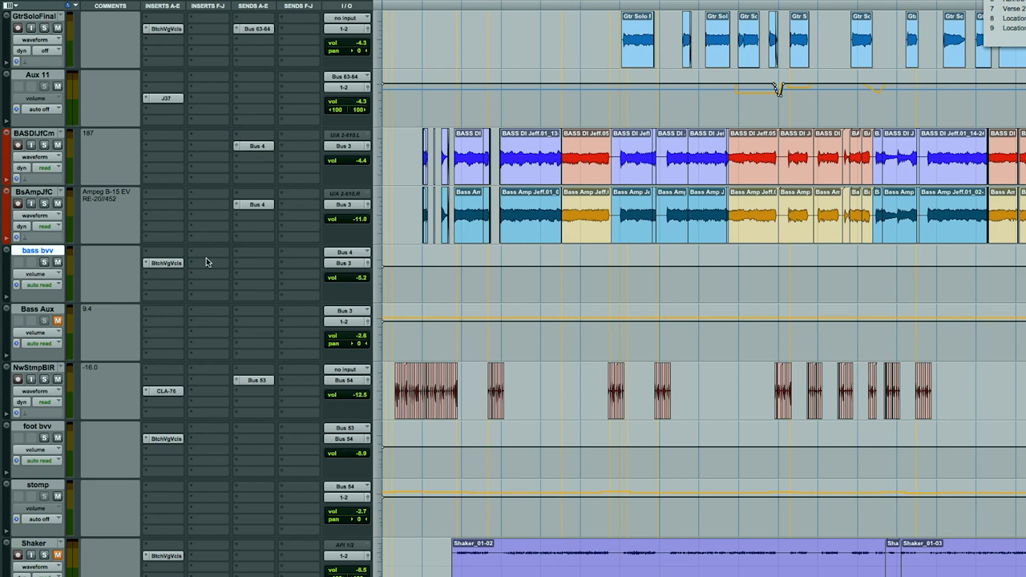
{"action": "mouse_move", "coordinate": [19, 232]}
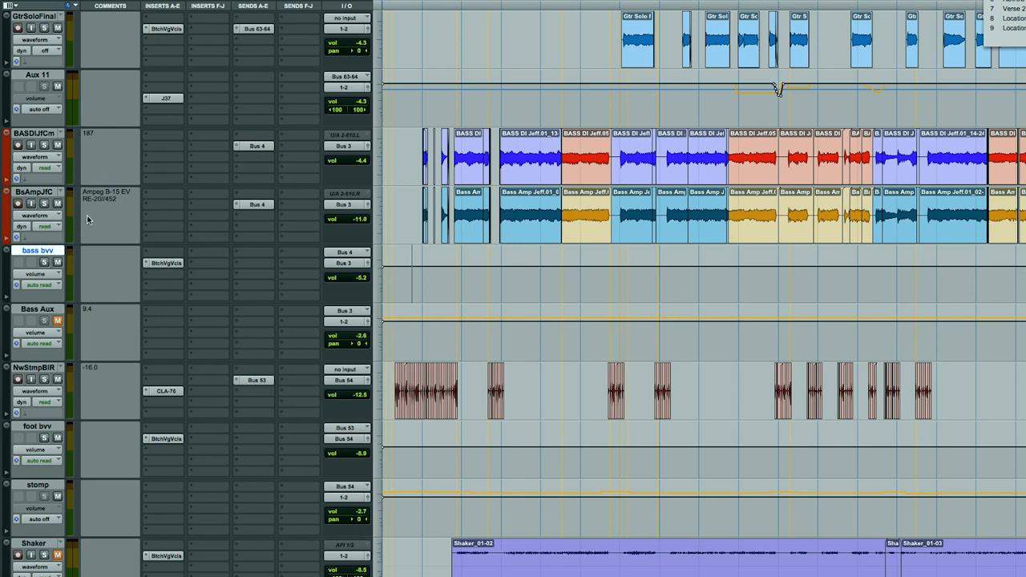
{"action": "mouse_move", "coordinate": [90, 218]}
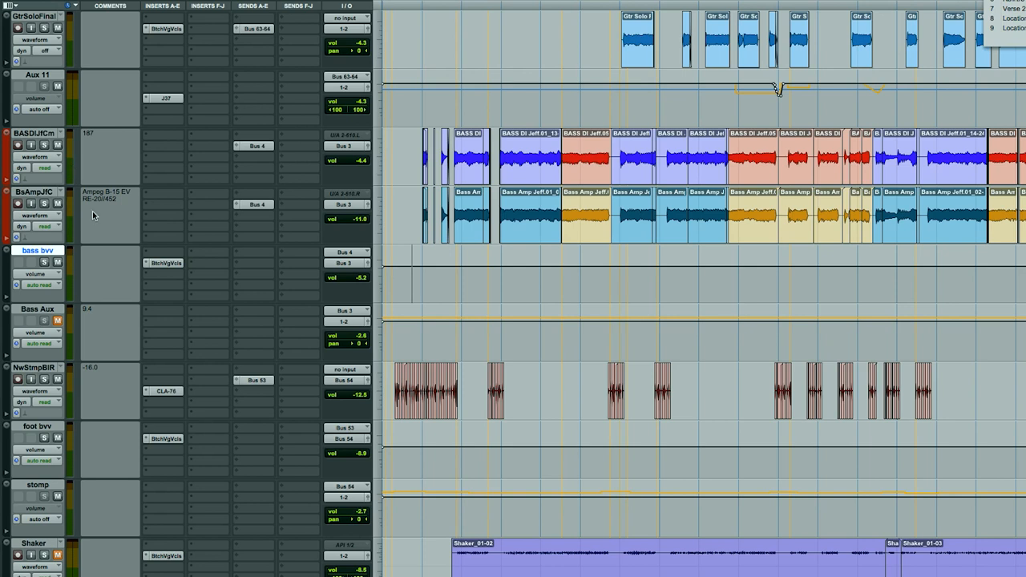
{"action": "mouse_move", "coordinate": [40, 317]}
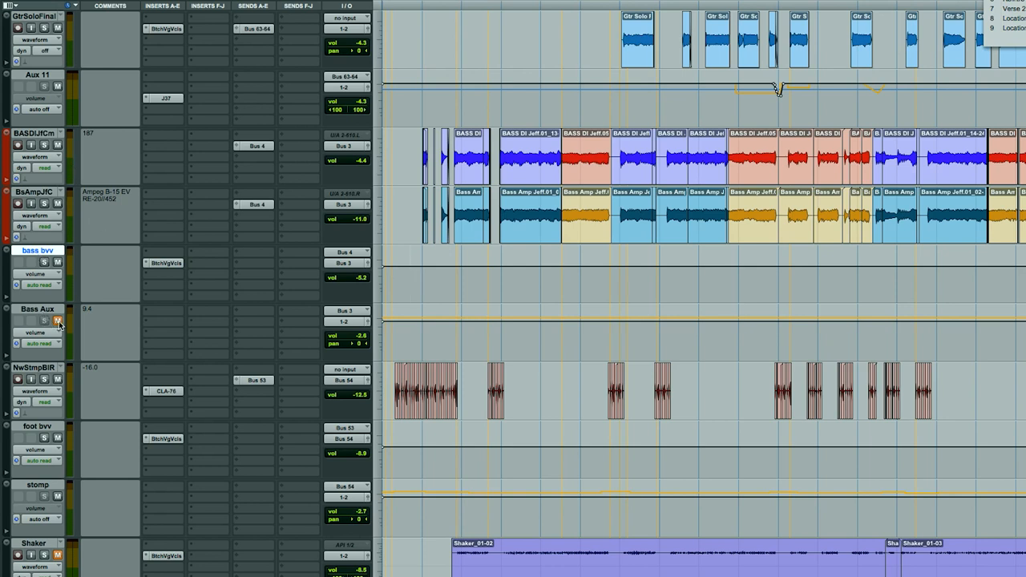
Bring up the bass bvv track's Butch Vig Vocals insert with its default settings.
{"action": "left_click", "coordinate": [164, 263]}
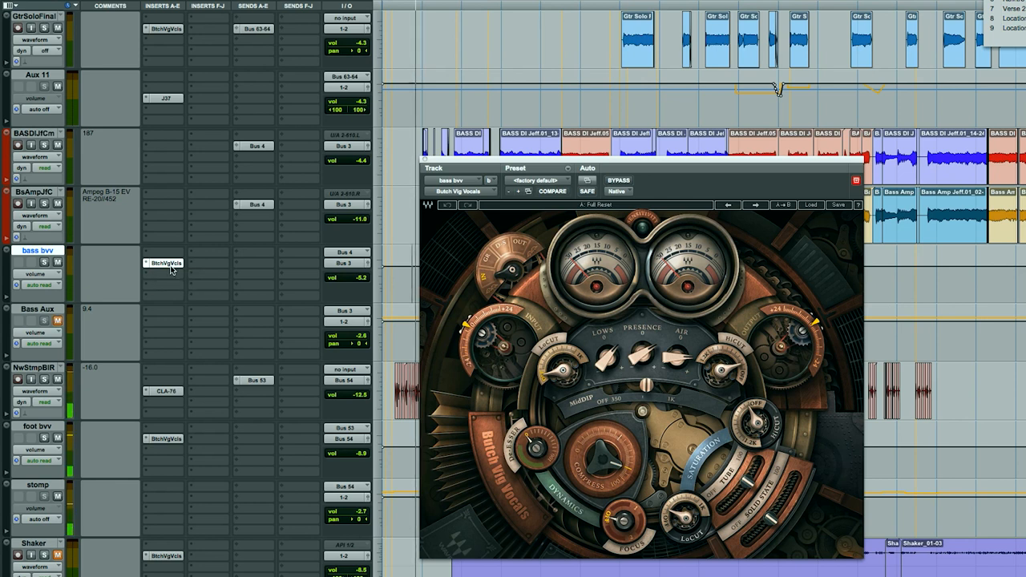
{"action": "mouse_move", "coordinate": [125, 314]}
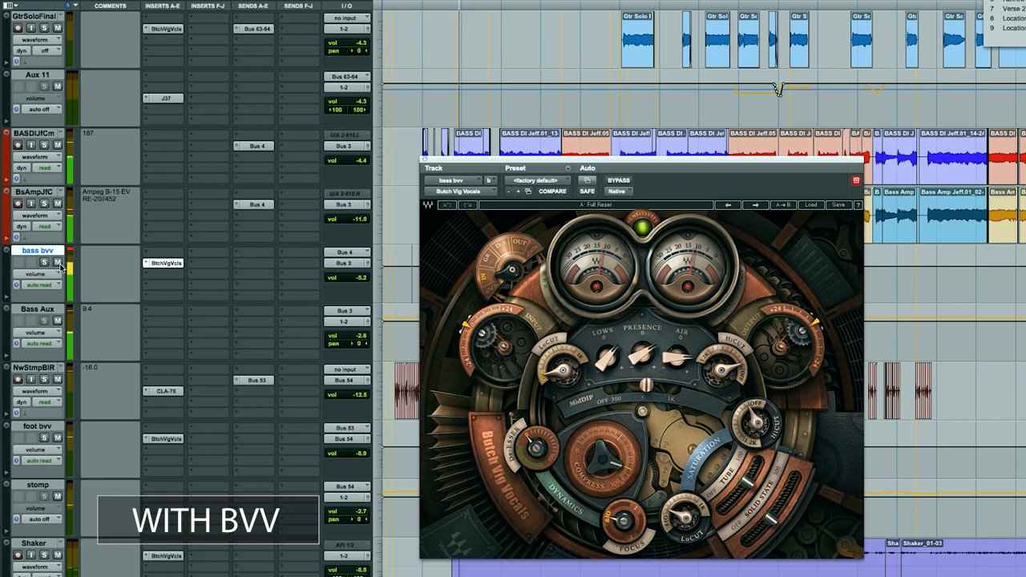
{"action": "mouse_move", "coordinate": [58, 263]}
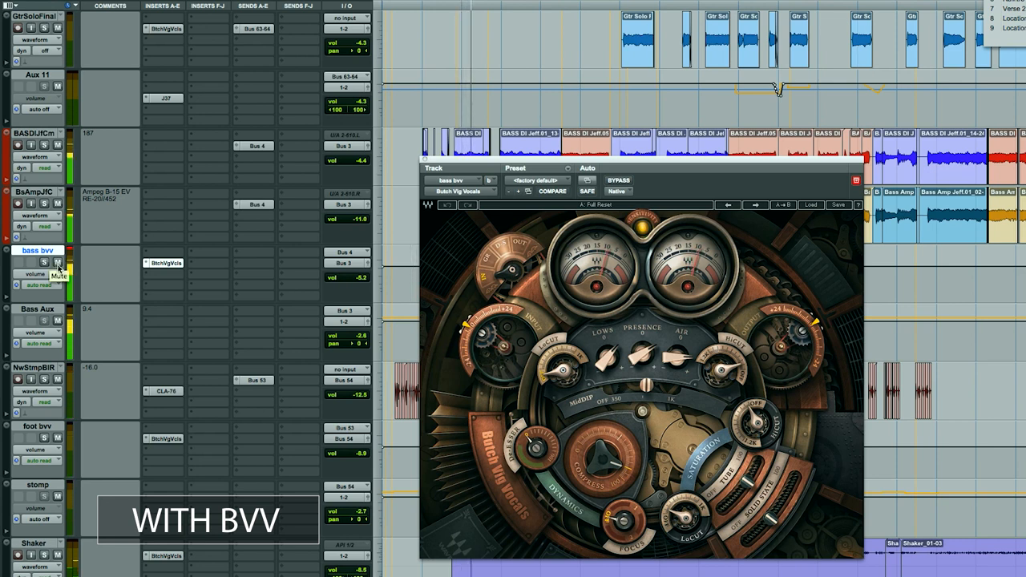
Audition the bass through the bass bvv Butch Vig Vocals, then move to the Gtr Solo Final instance.
{"action": "left_click", "coordinate": [58, 265]}
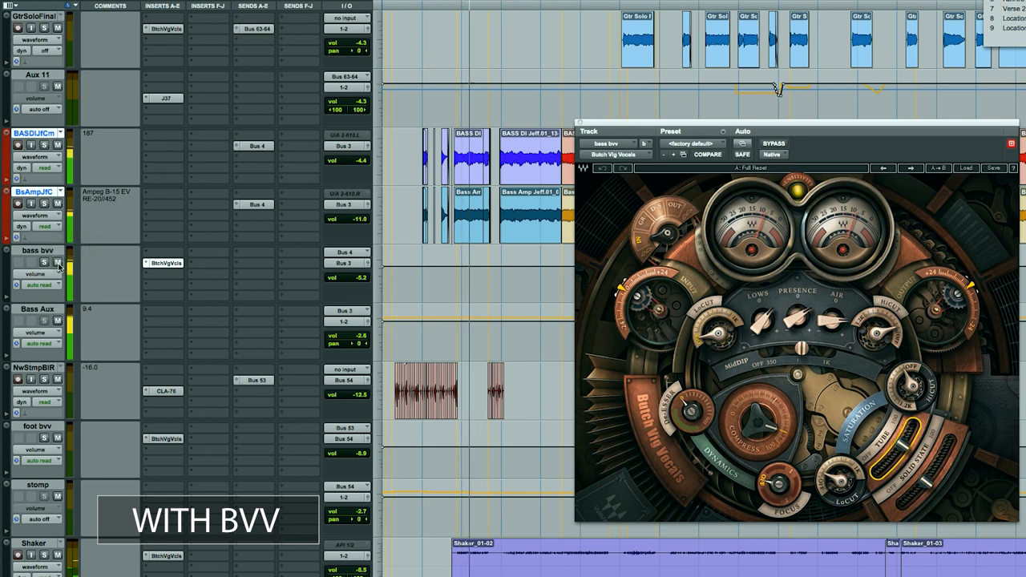
{"action": "left_click", "coordinate": [54, 263]}
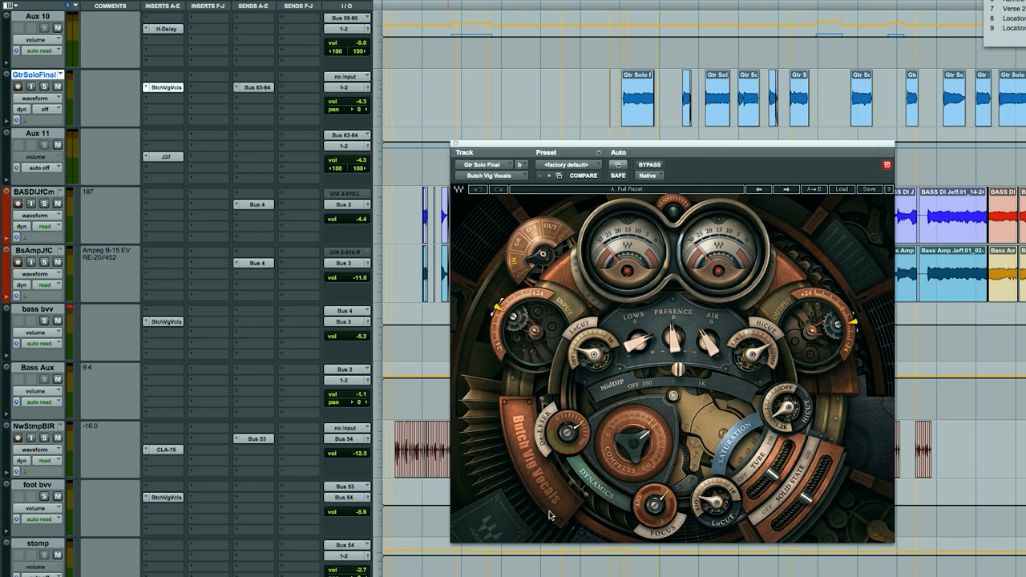
{"action": "mouse_move", "coordinate": [672, 465]}
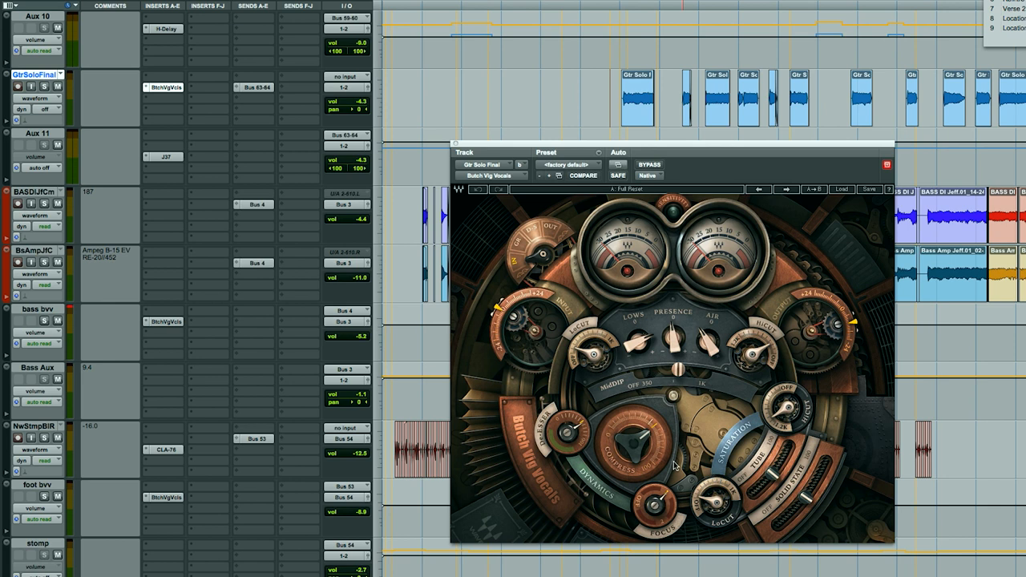
{"action": "mouse_move", "coordinate": [686, 495]}
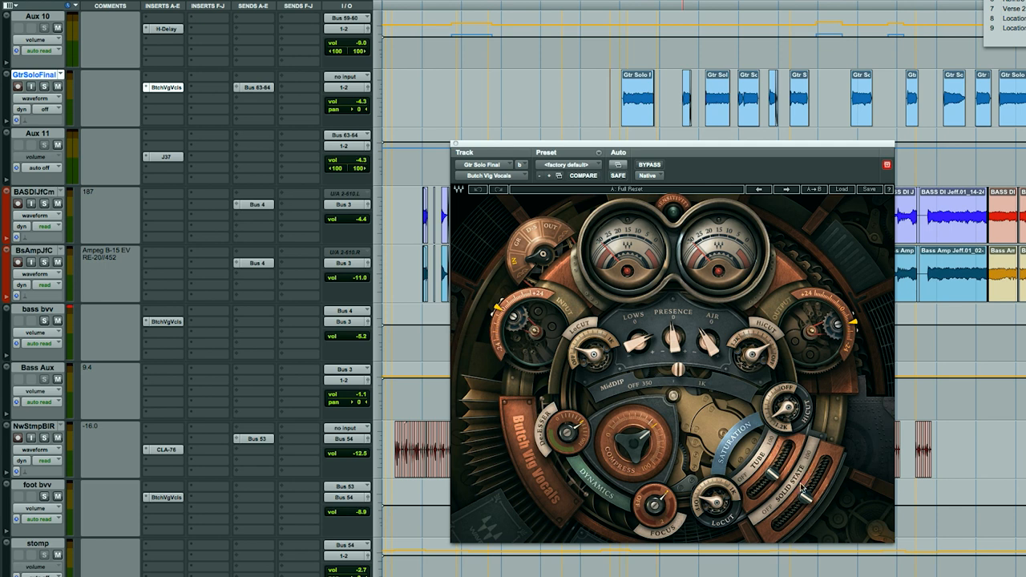
{"action": "mouse_move", "coordinate": [798, 539]}
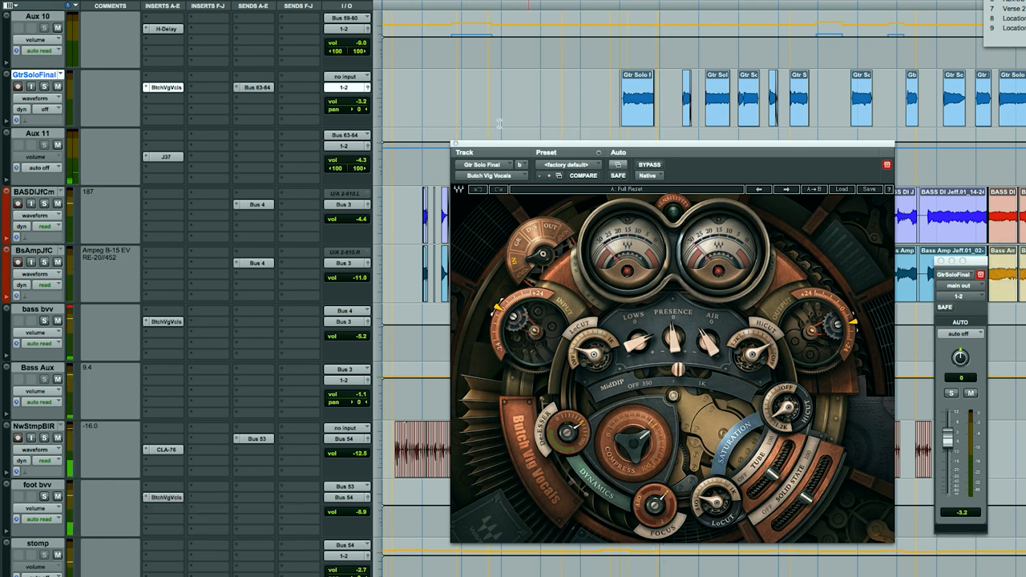
Toggle BYPASS on Gtr Solo Final's Butch Vig Vocals to compare processed versus dry slide solo.
{"action": "left_click", "coordinate": [651, 163]}
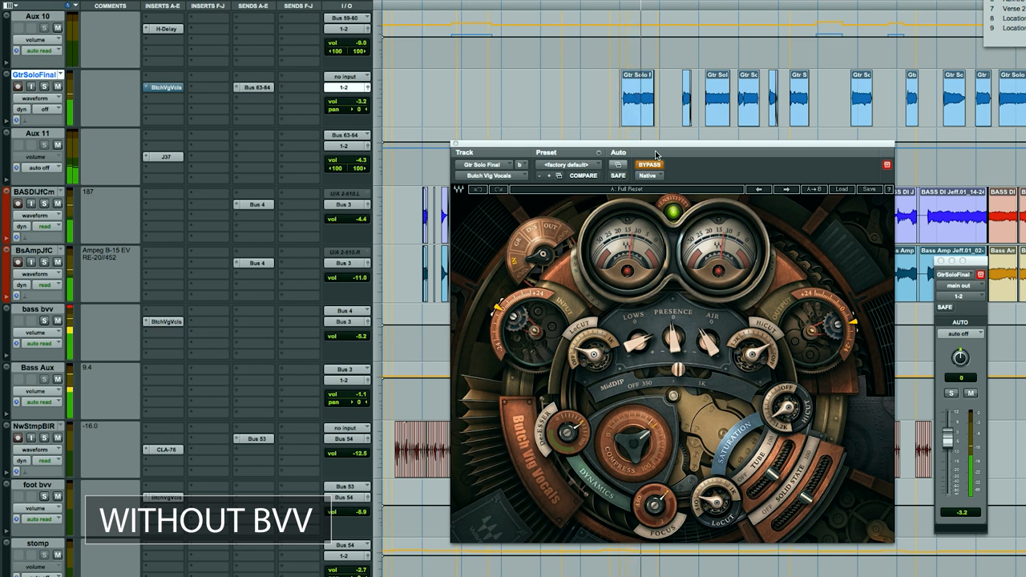
{"action": "mouse_move", "coordinate": [750, 270]}
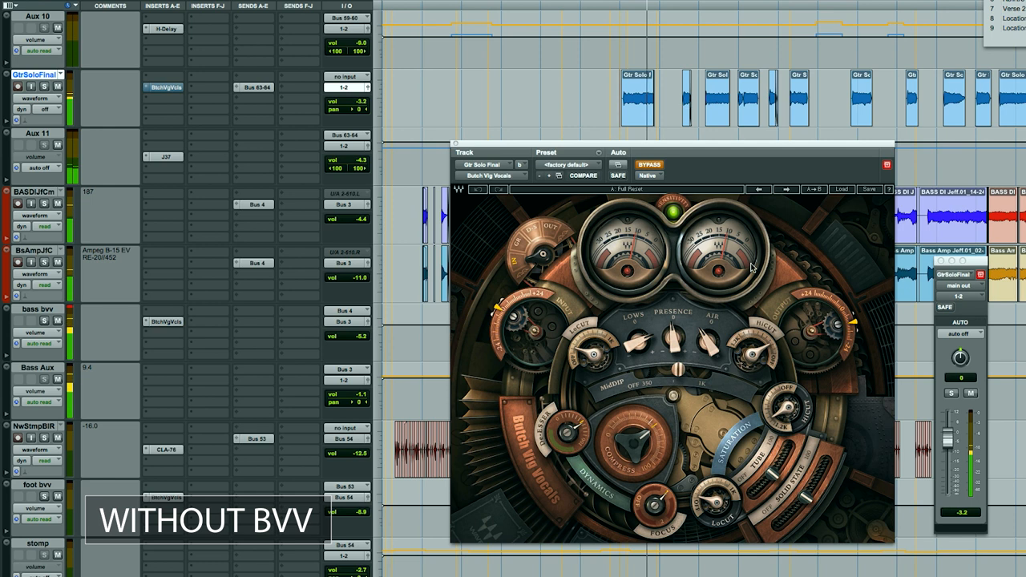
{"action": "mouse_move", "coordinate": [566, 243]}
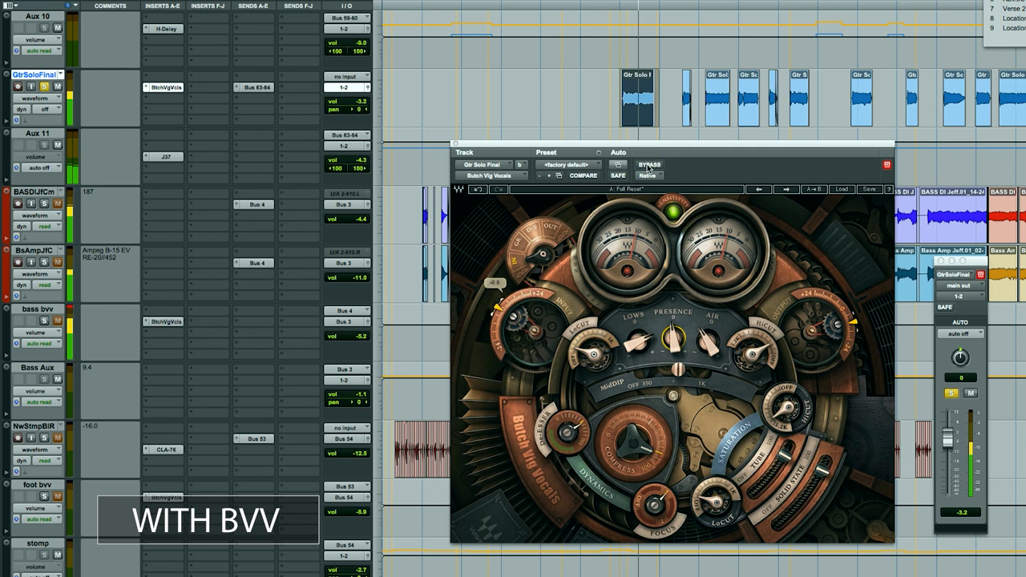
{"action": "left_click", "coordinate": [651, 163]}
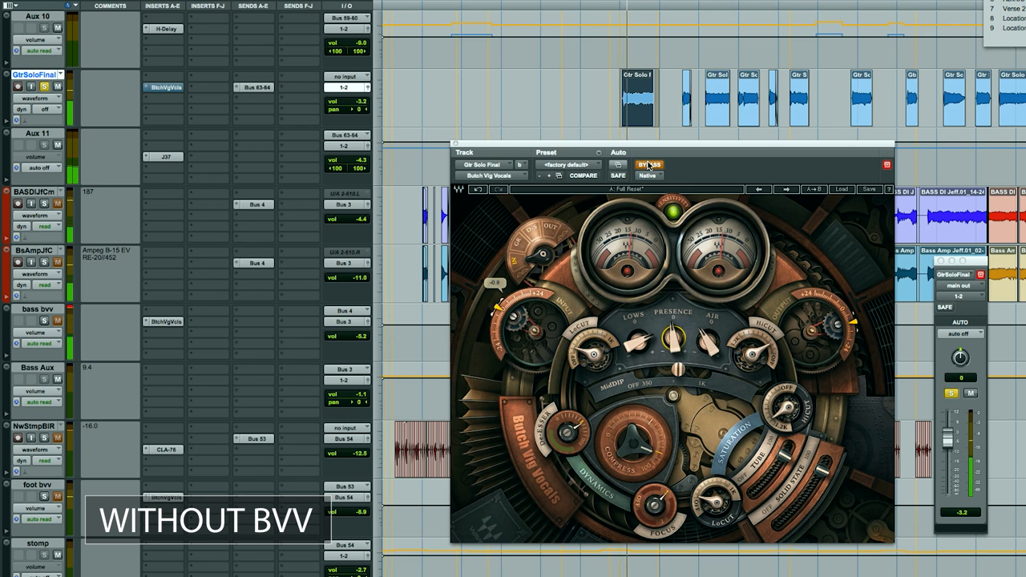
{"action": "left_click", "coordinate": [653, 163]}
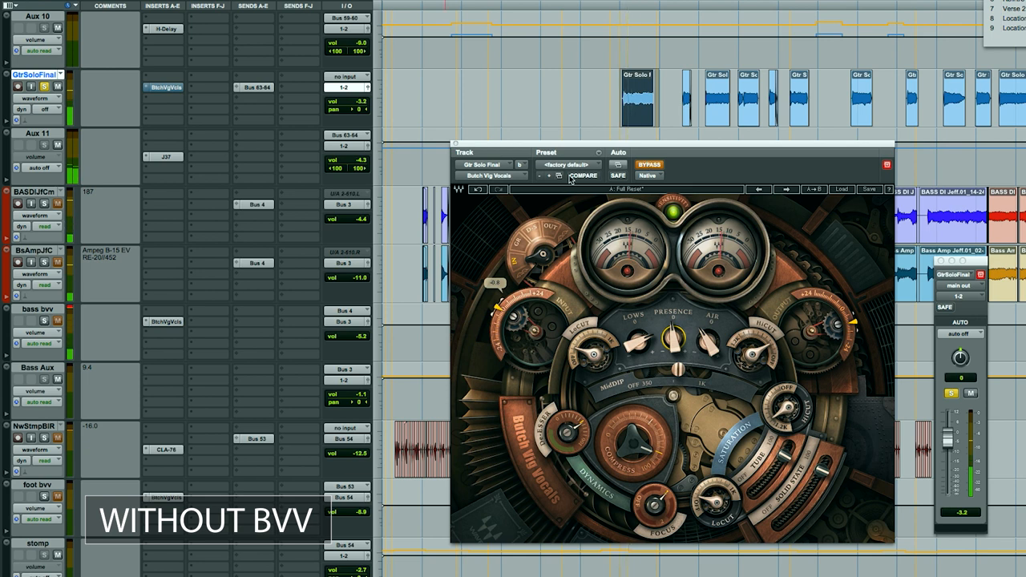